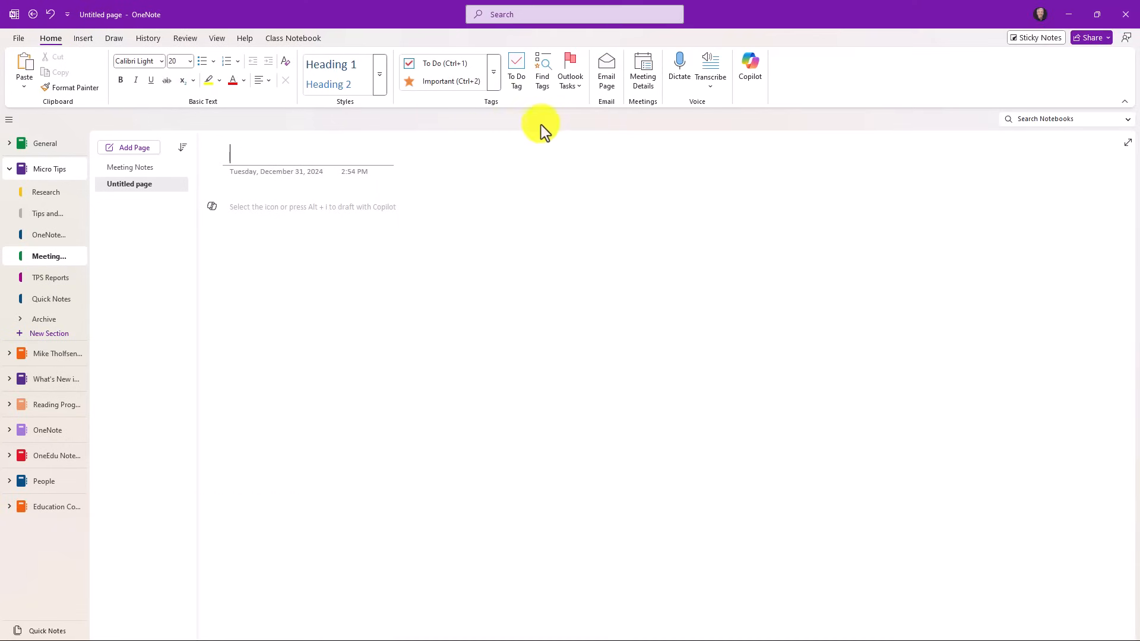
mouse_move(650, 71)
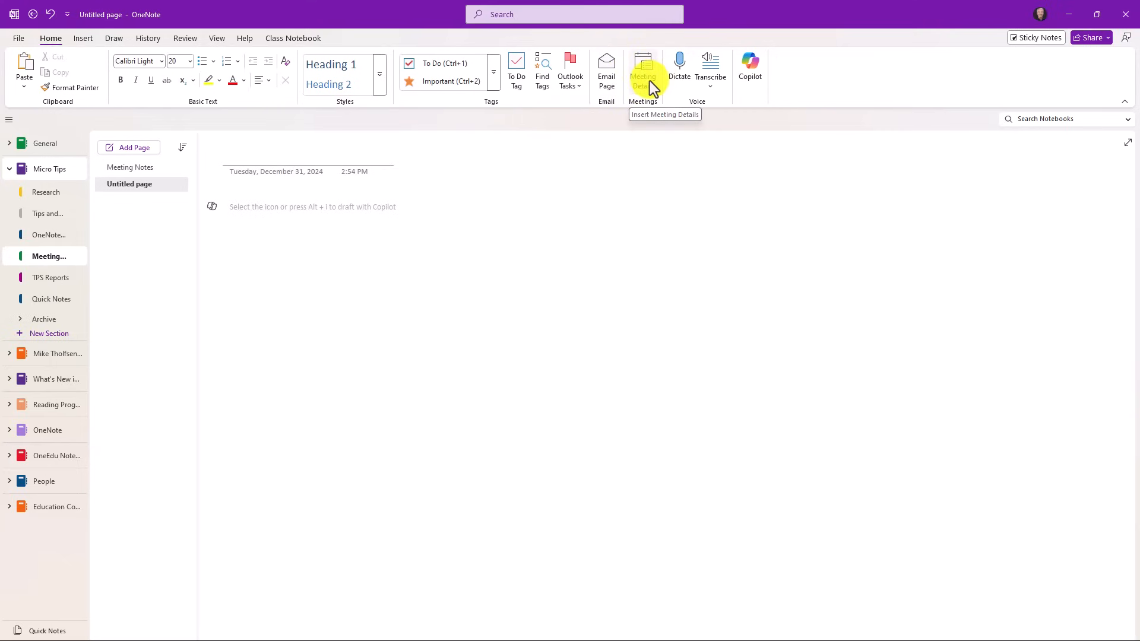
- Show today's meeting details beside the page, keeping Dec 31, 2024 as the date
left_click(643, 68)
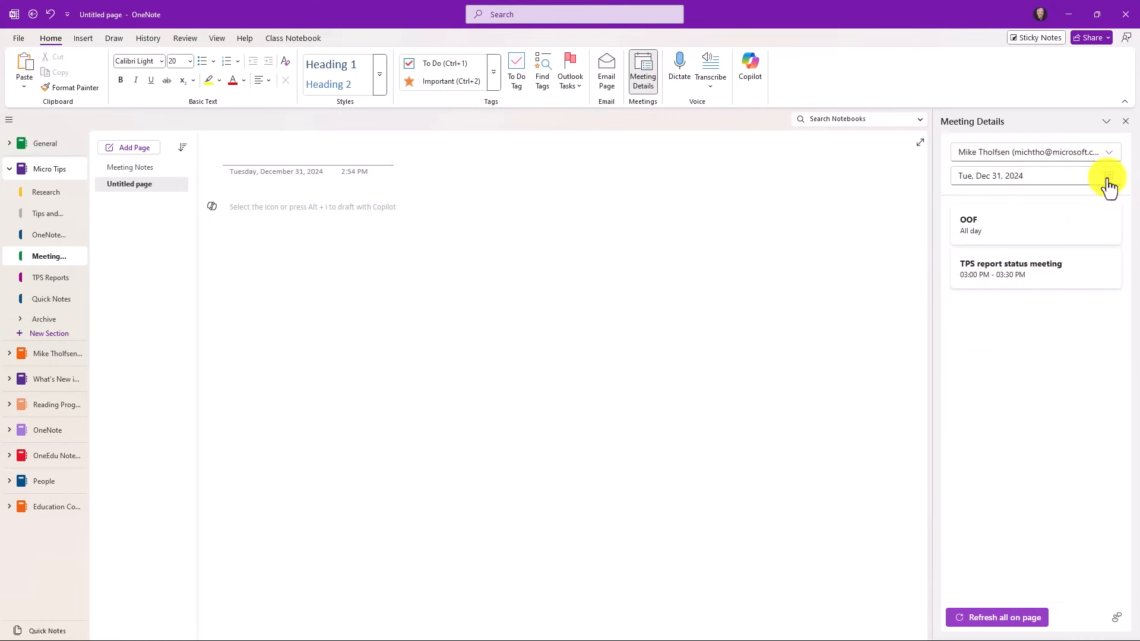
left_click(1109, 176)
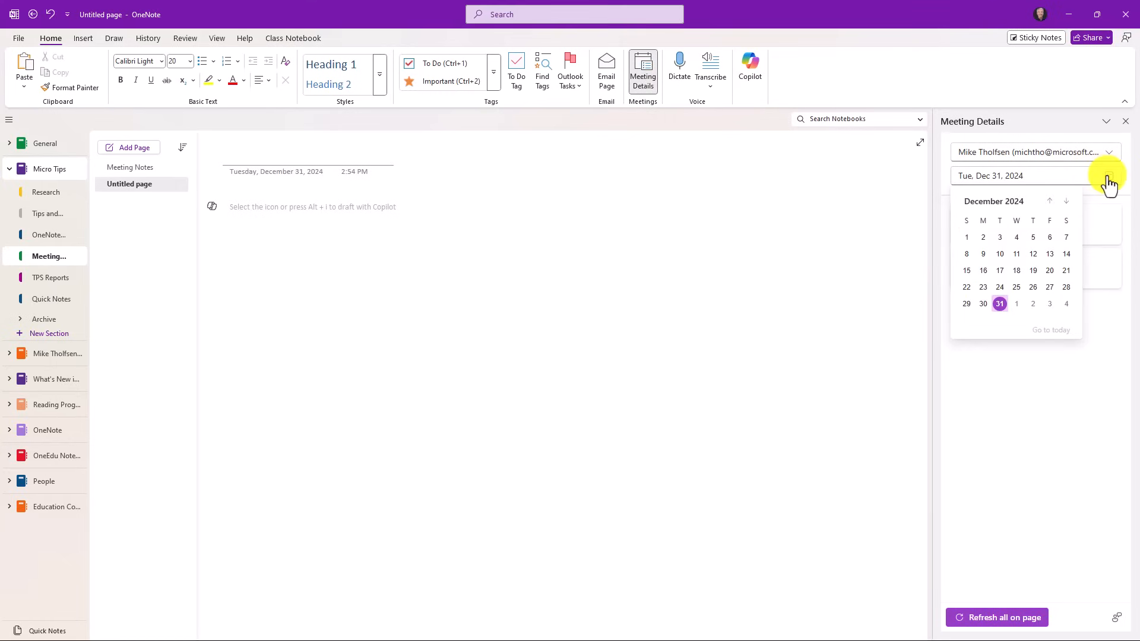
left_click(1000, 304)
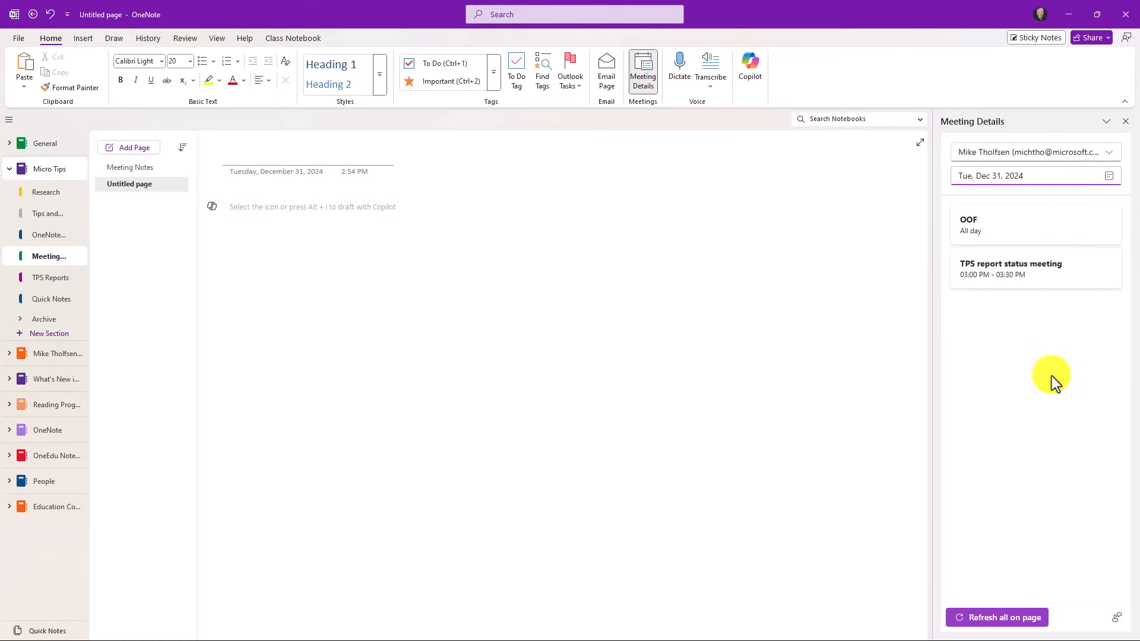
mouse_move(1026, 320)
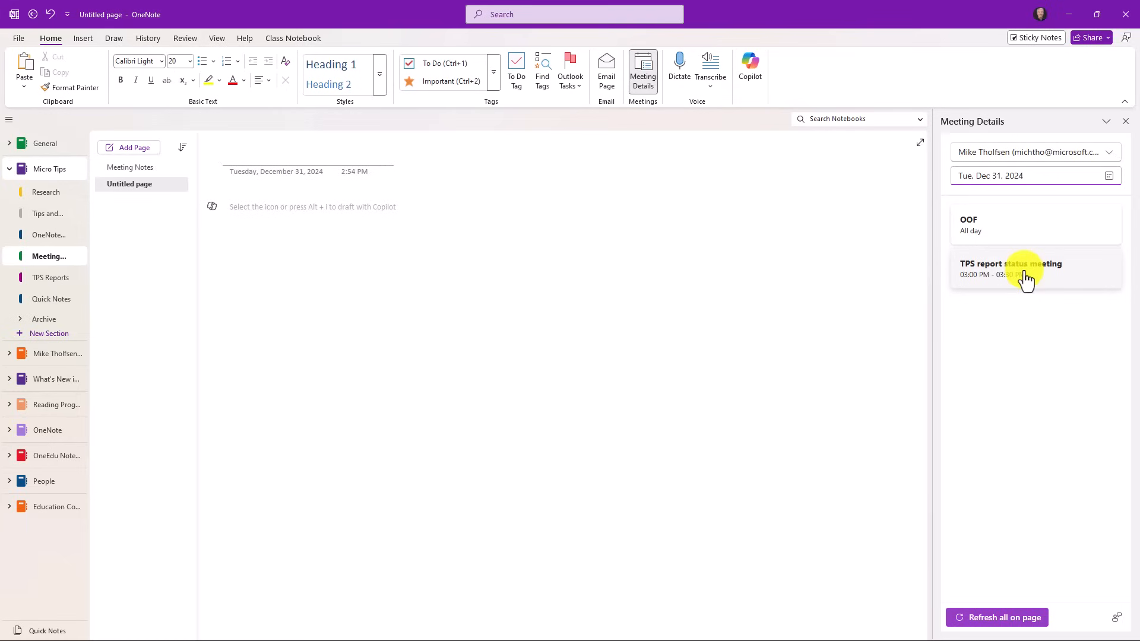
mouse_move(1012, 278)
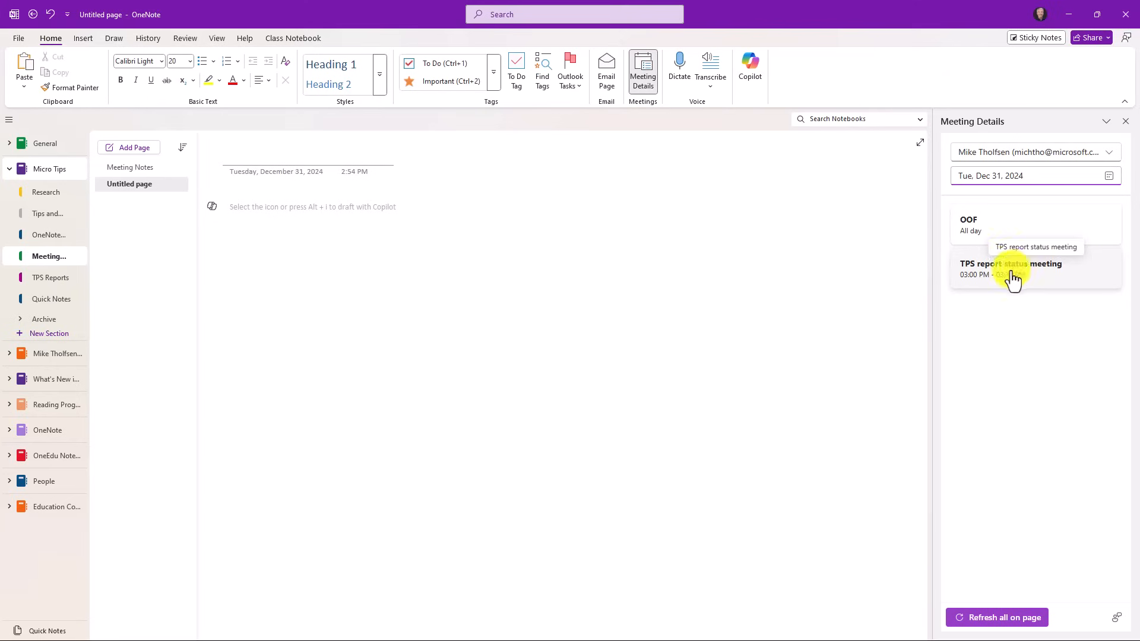
- Insert the TPS report status meeting details and expand its Loop Collaborative Notes
left_click(1022, 269)
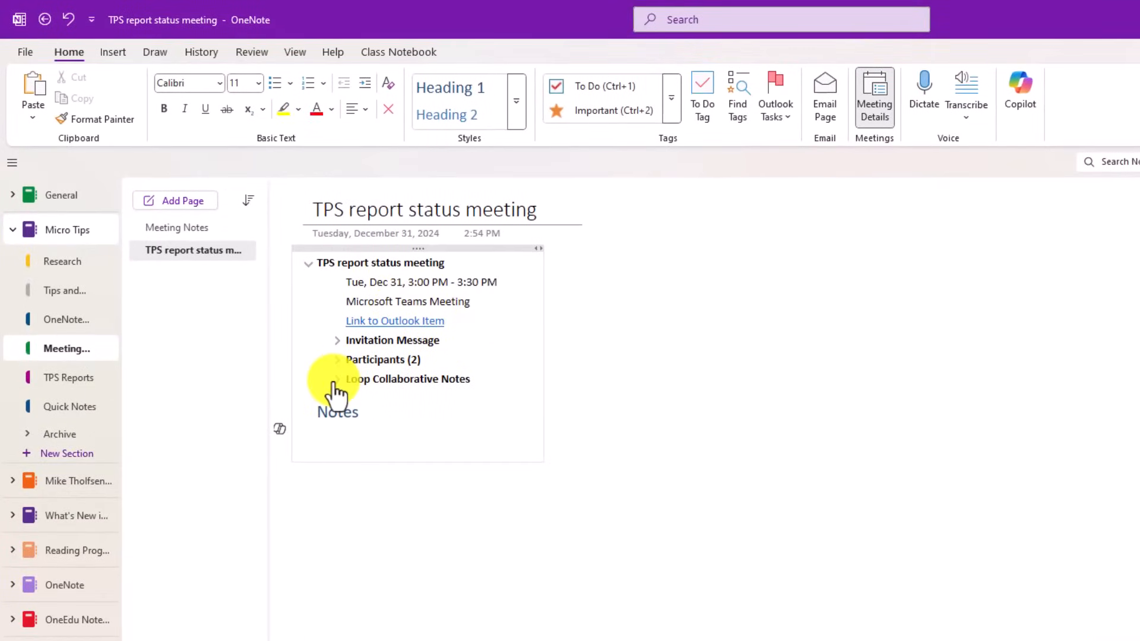
left_click(874, 95)
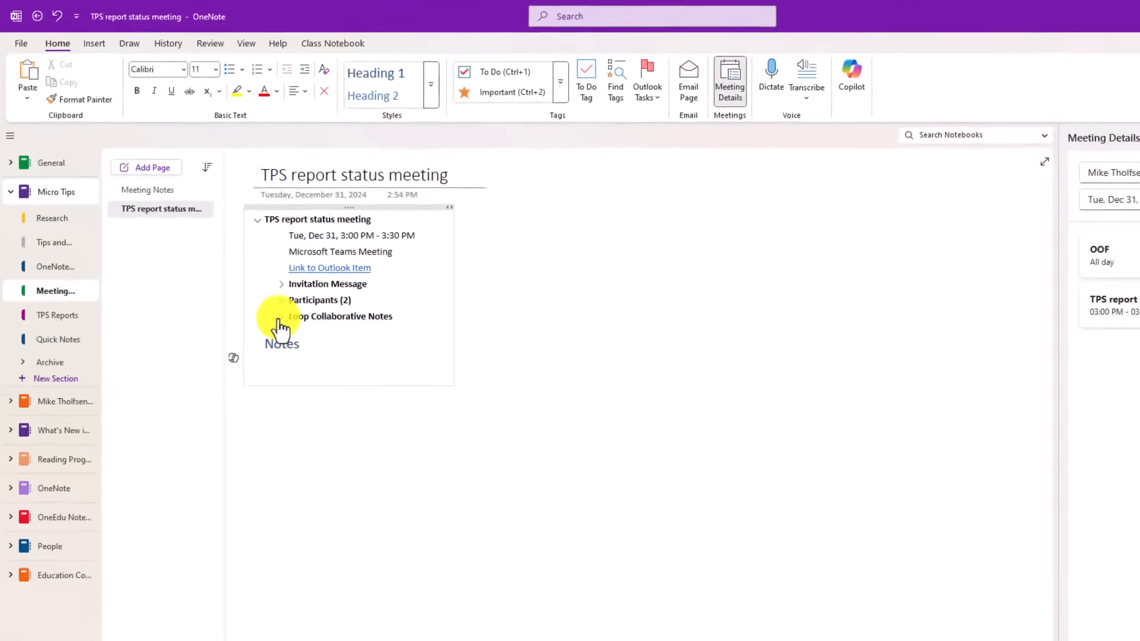
left_click(283, 316)
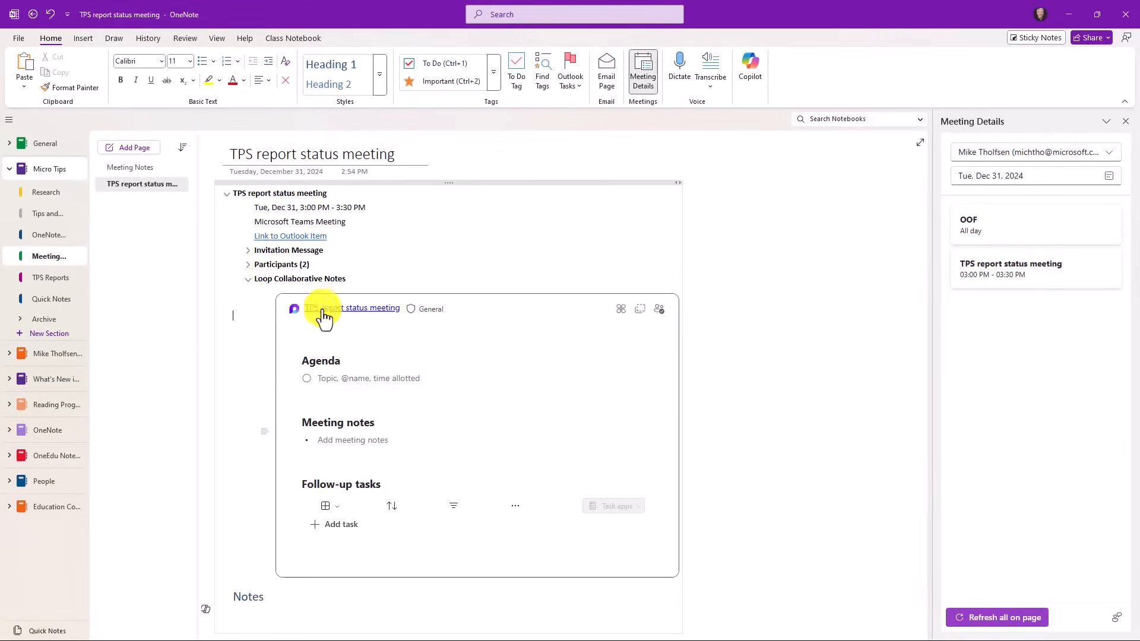
mouse_move(634, 510)
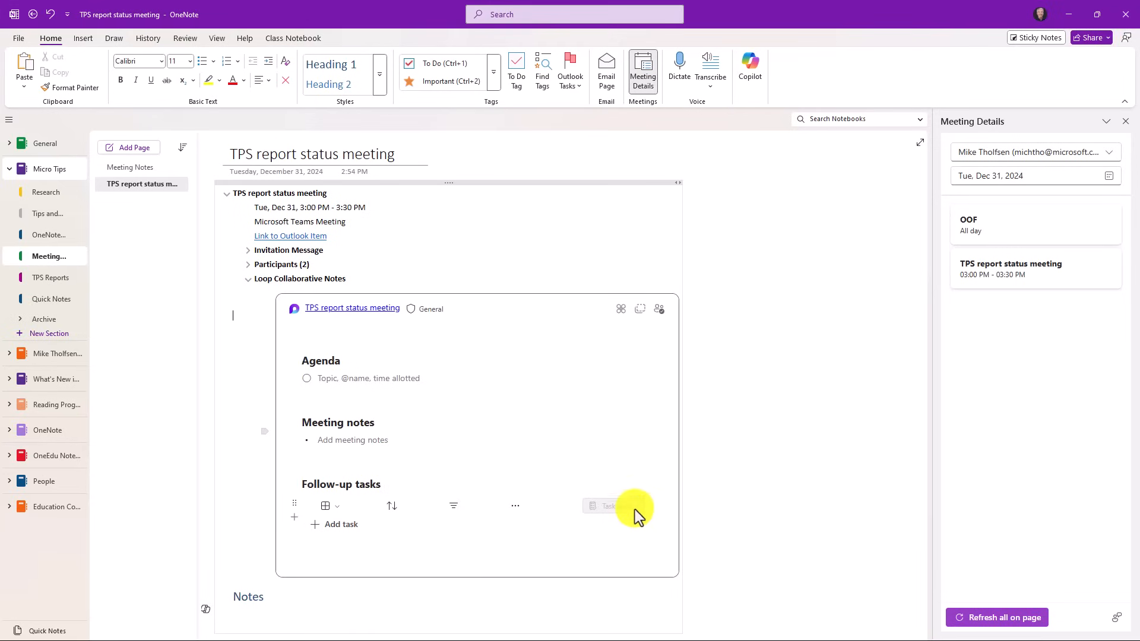
mouse_move(607, 505)
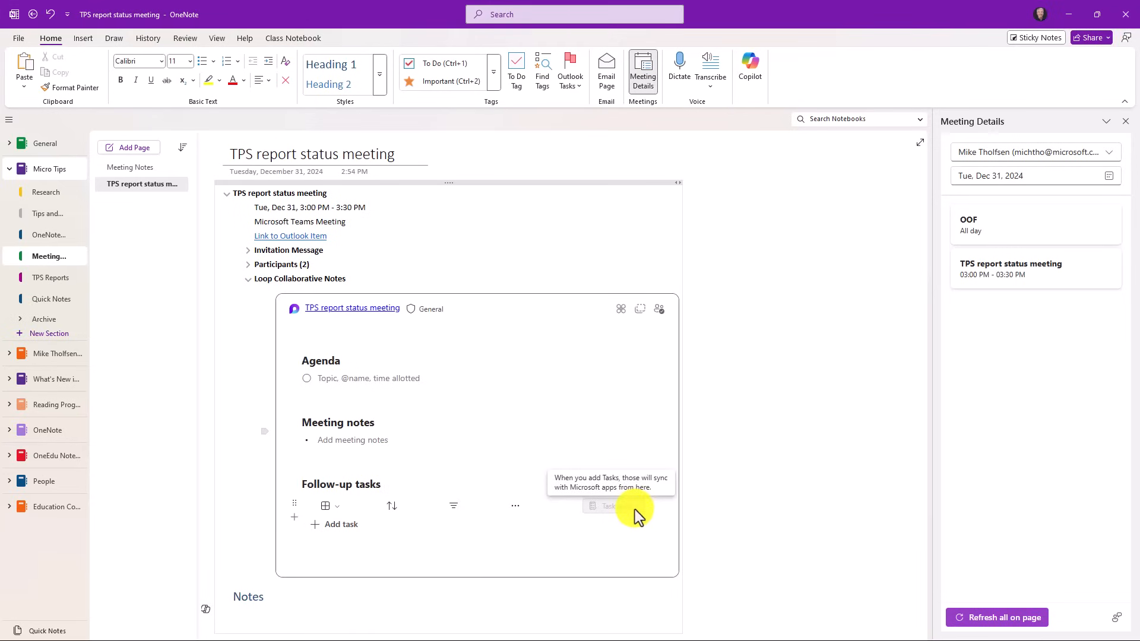
mouse_move(600, 482)
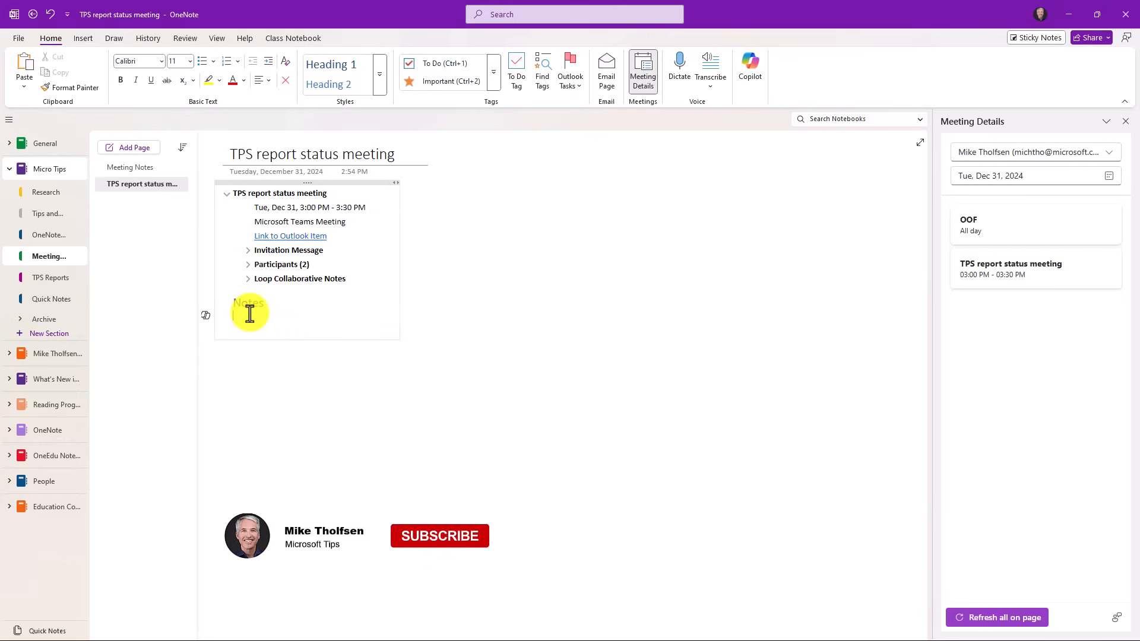
- Join the TPS report status meeting in Teams with computer audio and start transcription
left_click(440, 536)
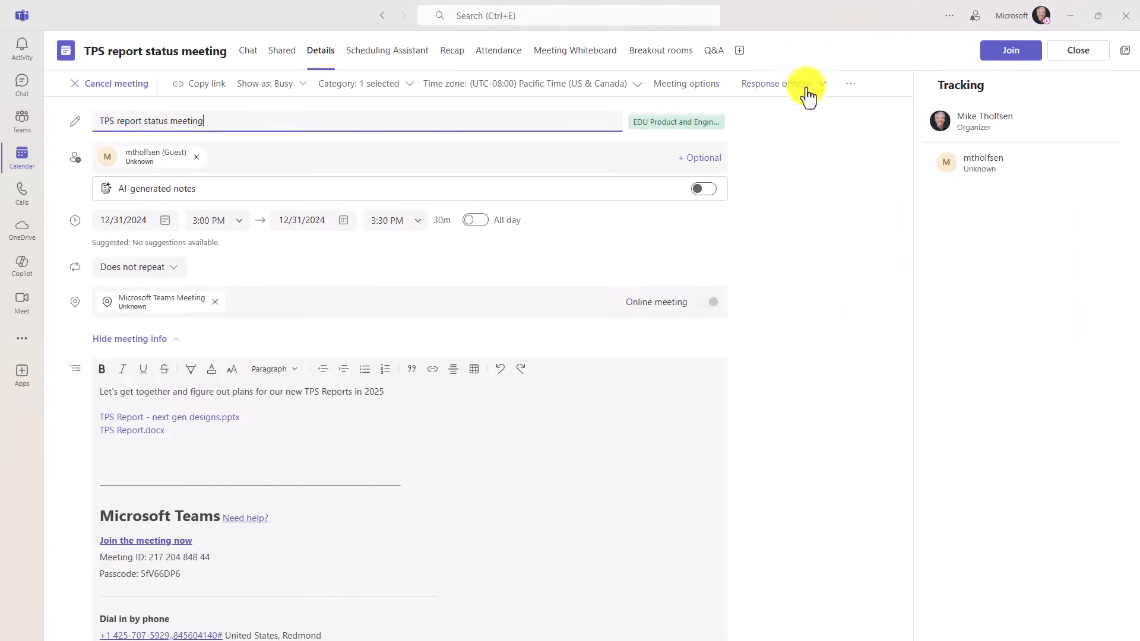
left_click(1011, 50)
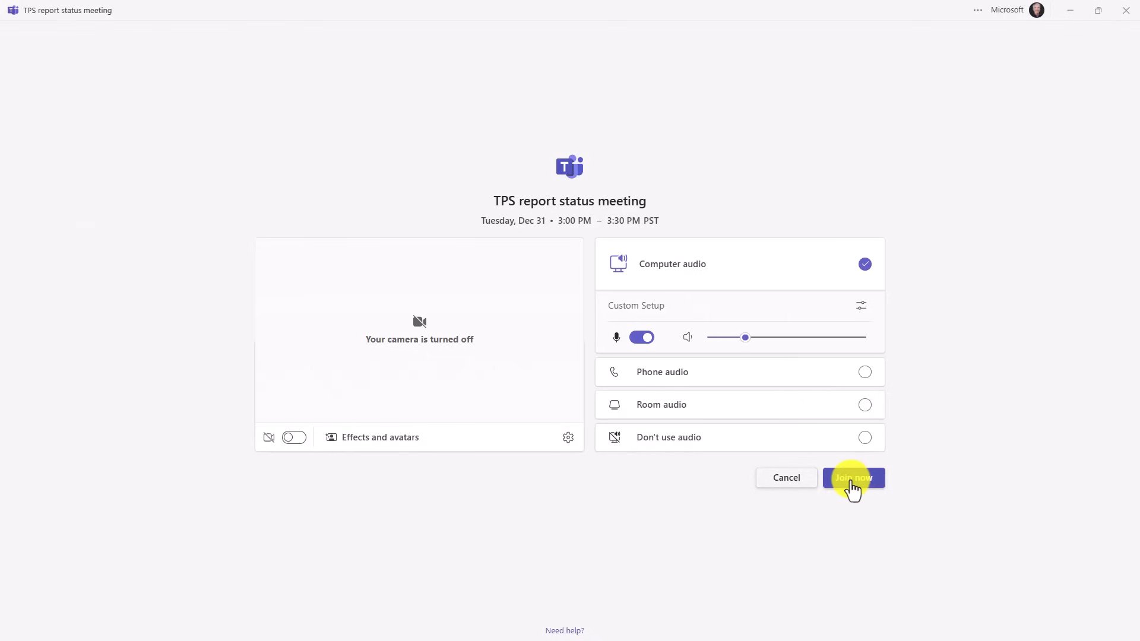
left_click(854, 478)
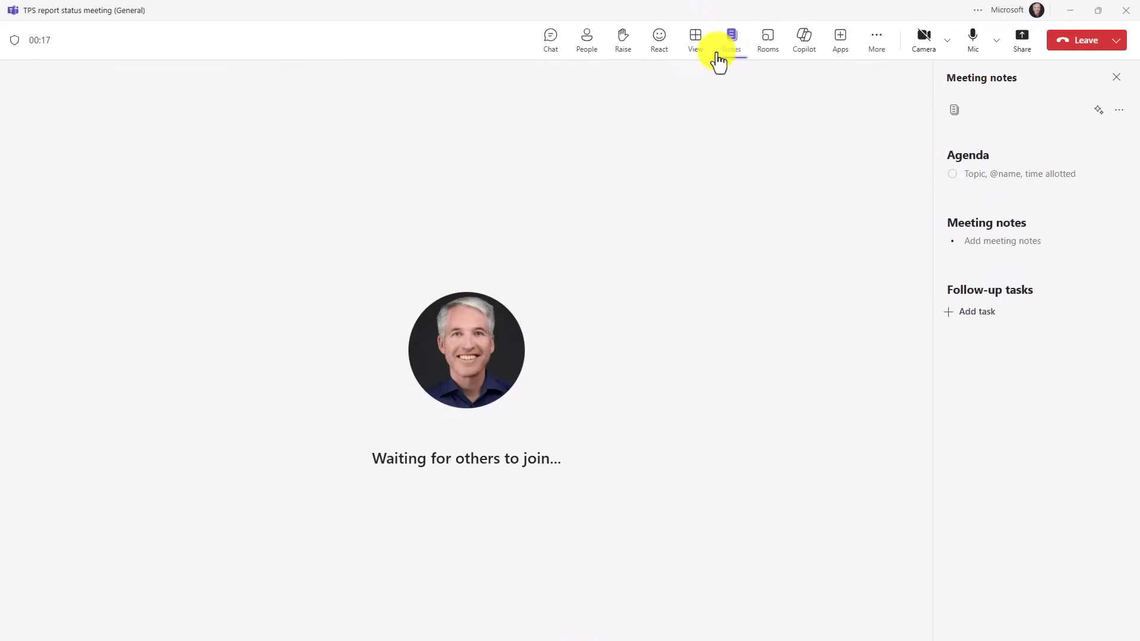
mouse_move(876, 190)
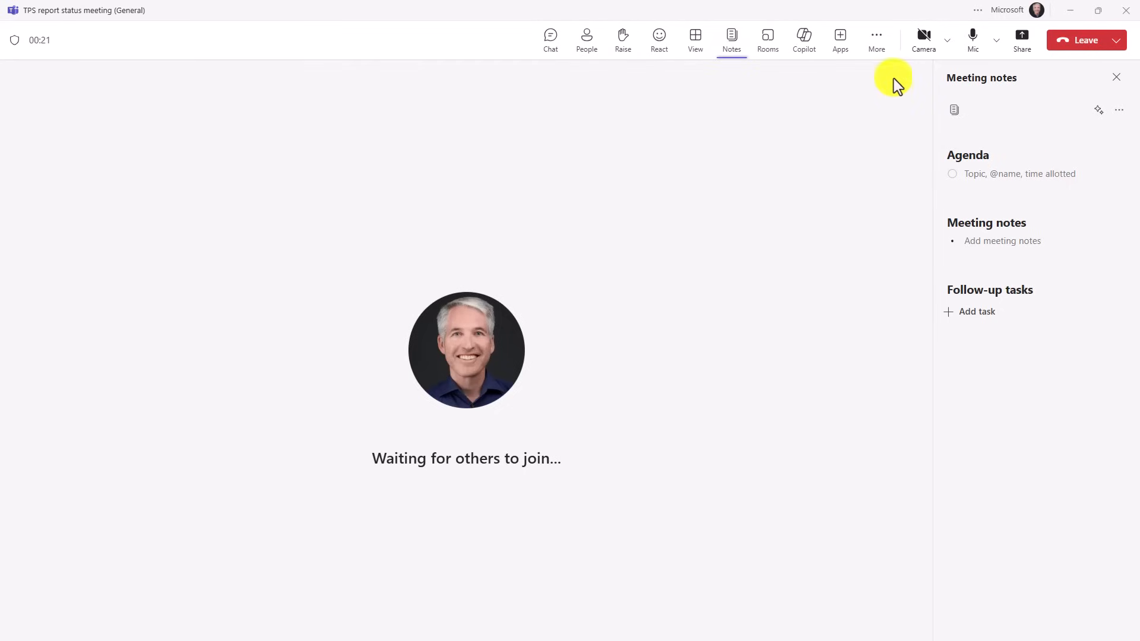
left_click(877, 33)
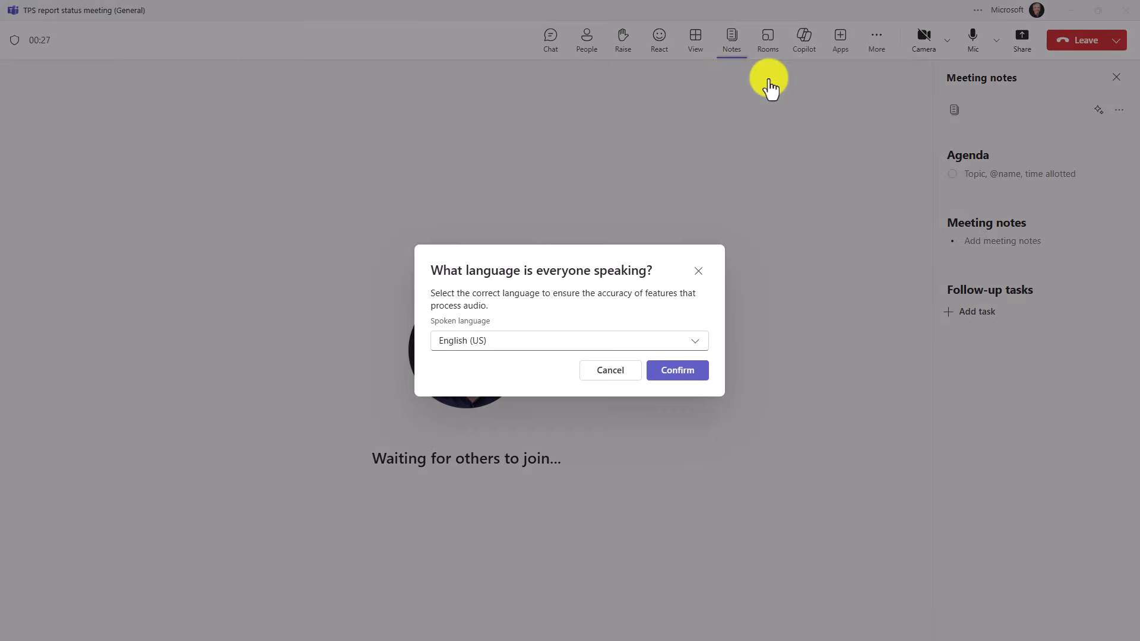
- Confirm English (US) as the spoken language and show the shared meeting notes
left_click(677, 371)
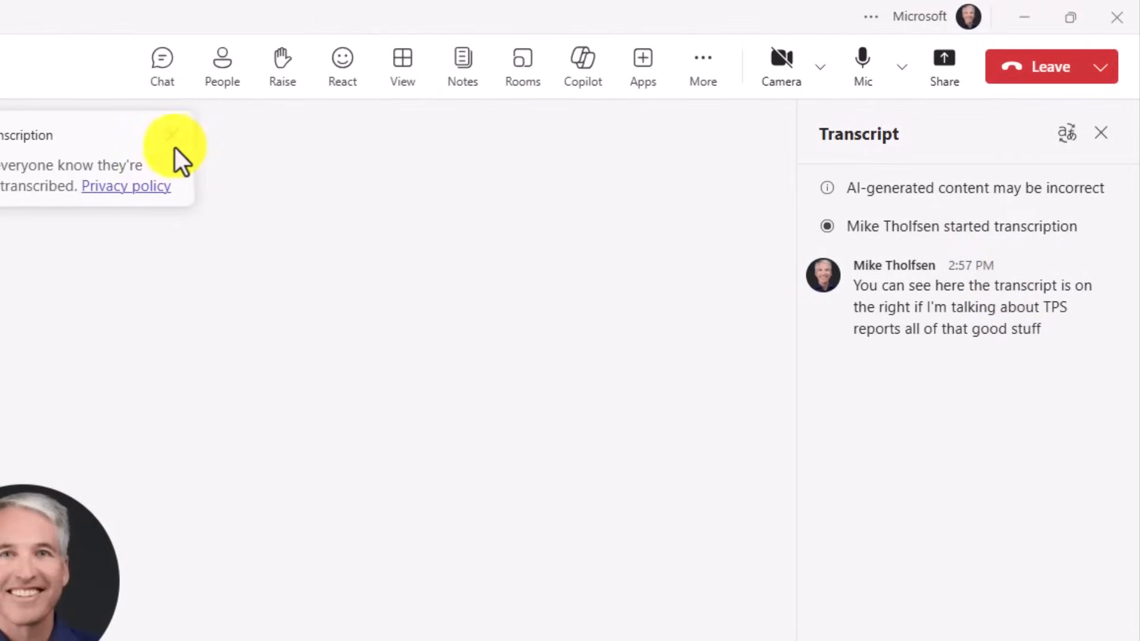
mouse_move(462, 57)
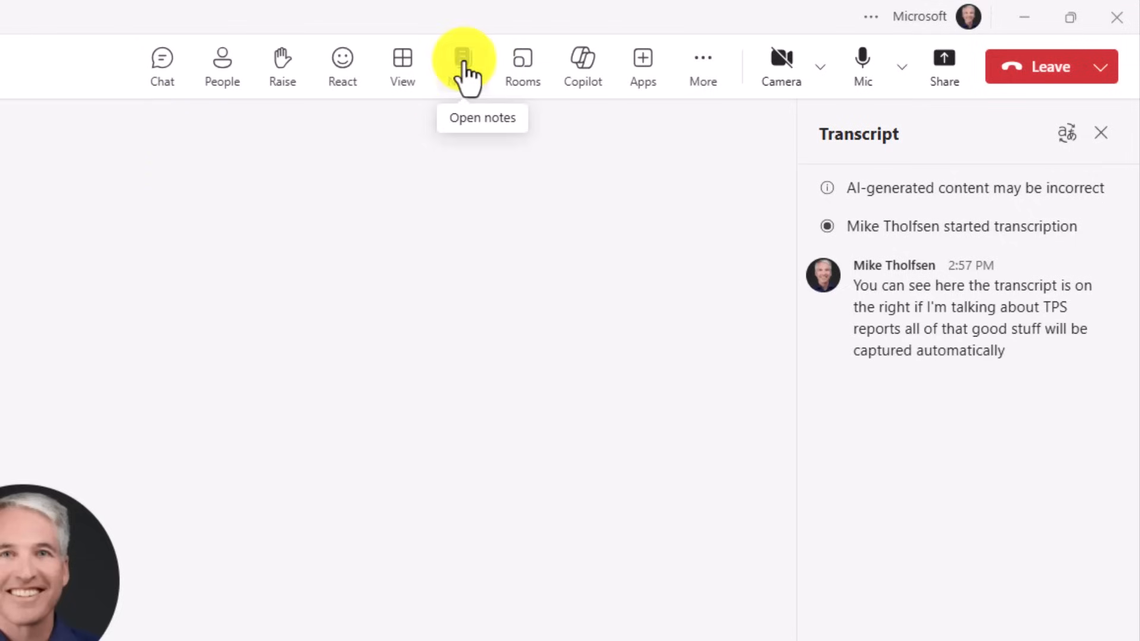
left_click(463, 57)
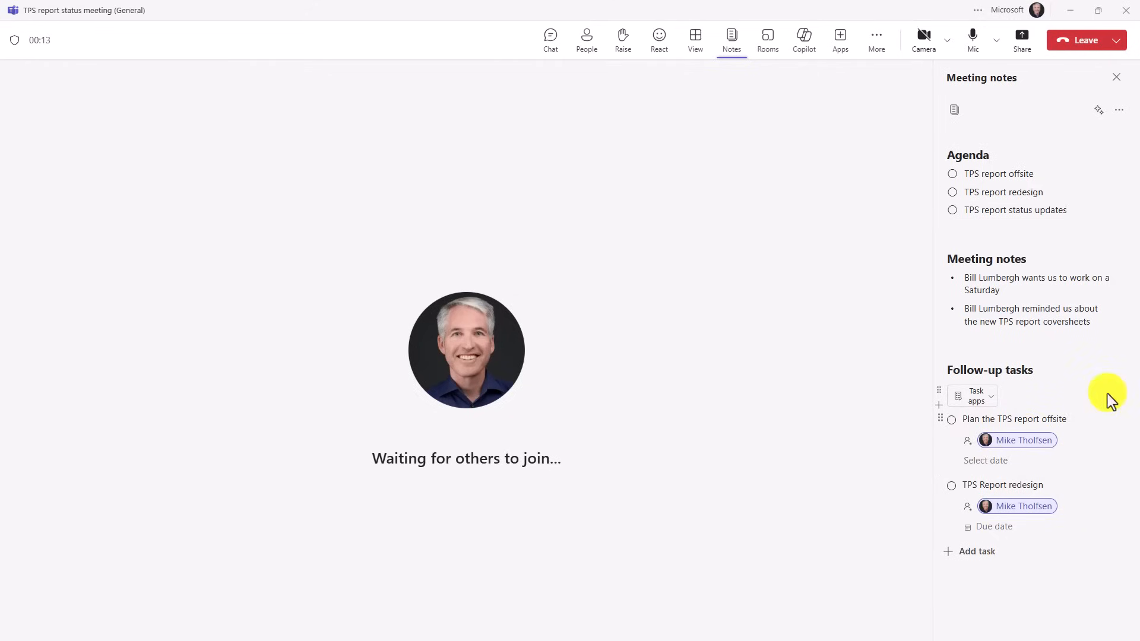
- End the TPS report status meeting for everyone
left_click(1101, 40)
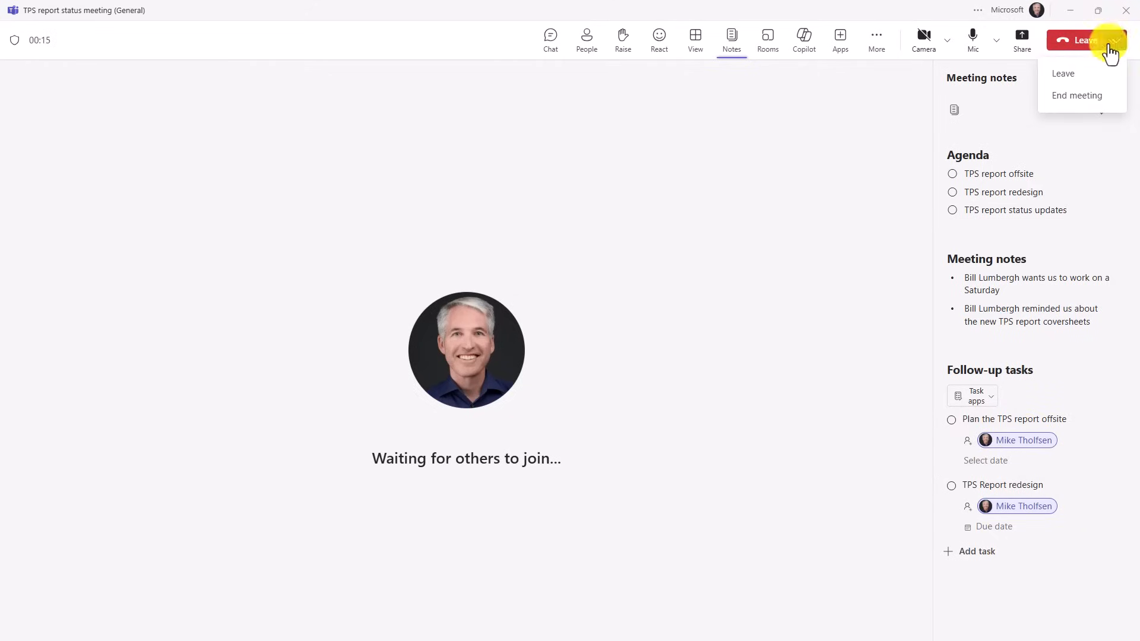
left_click(1076, 95)
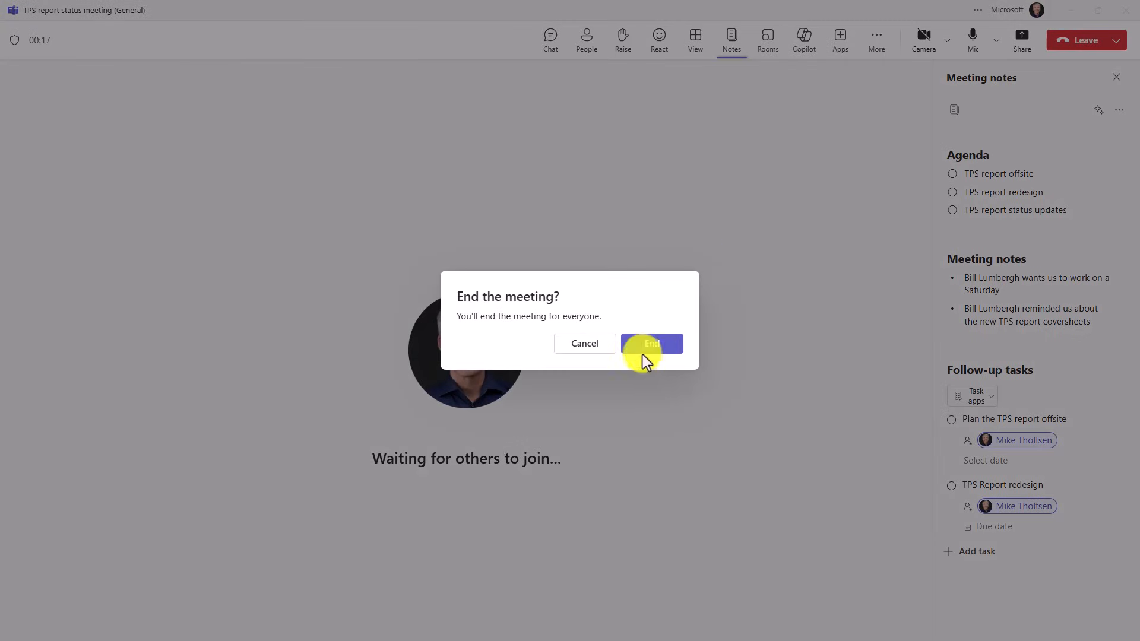
left_click(651, 344)
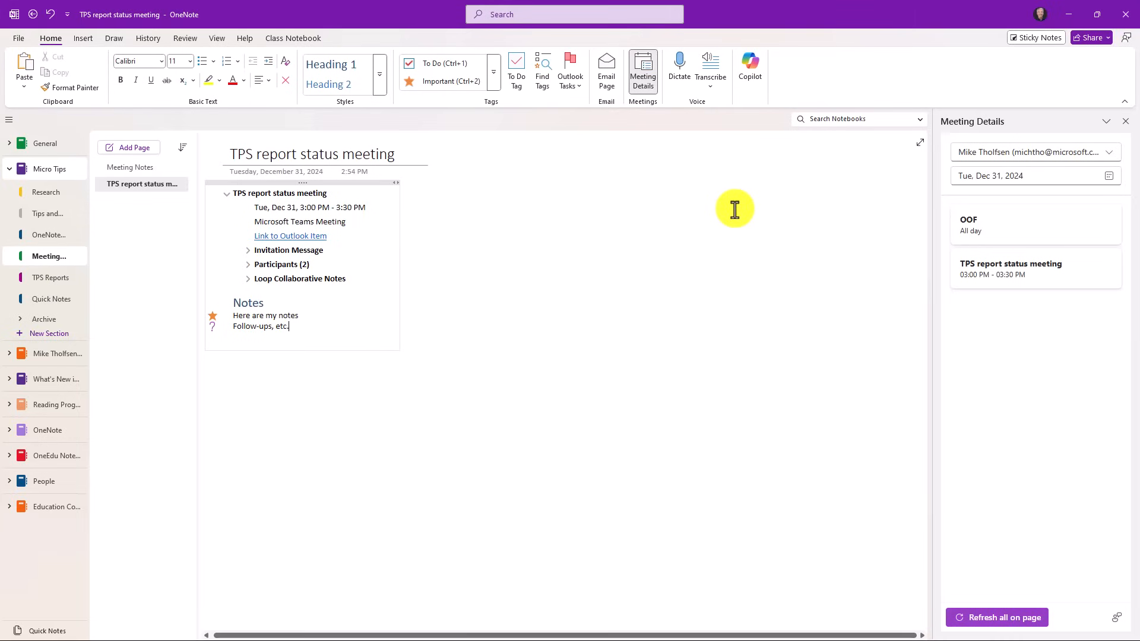
mouse_move(877, 379)
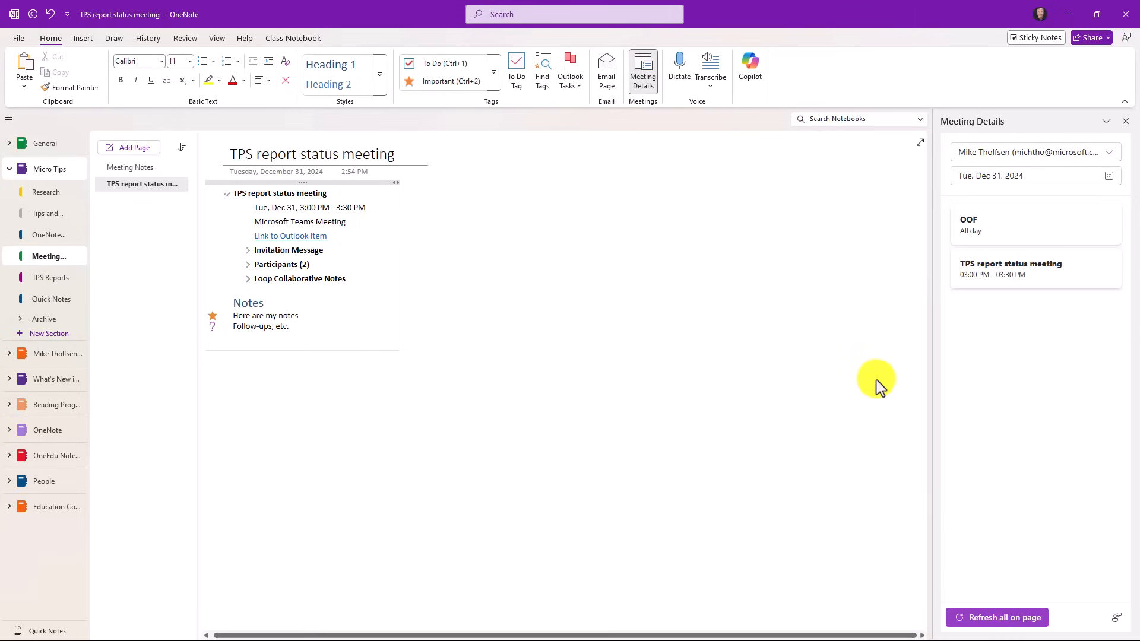
mouse_move(974, 617)
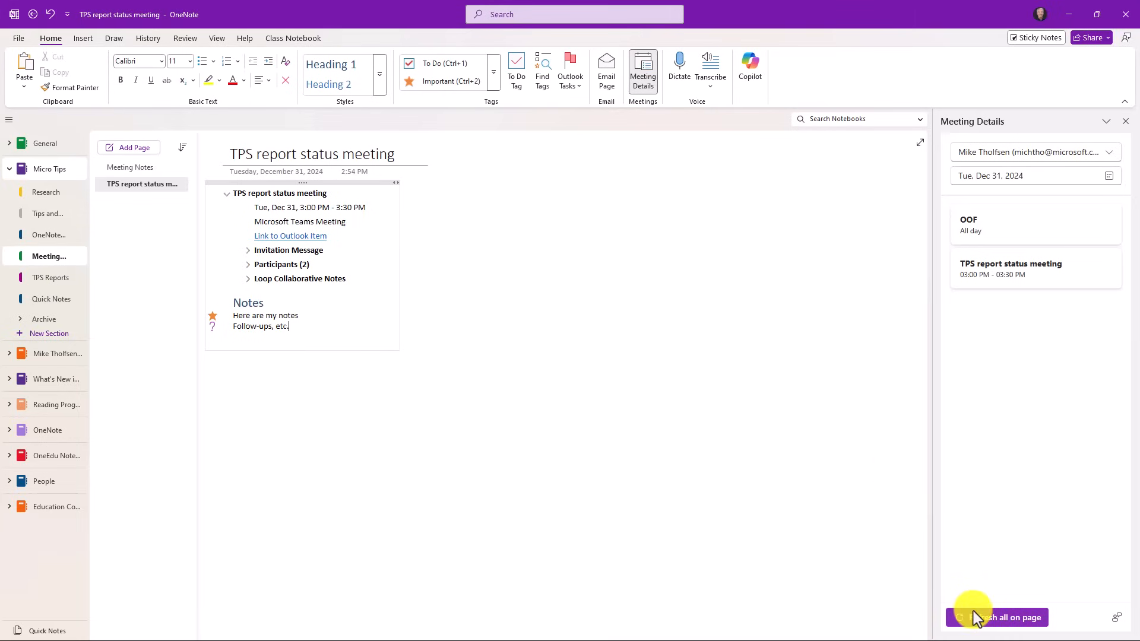
mouse_move(1032, 611)
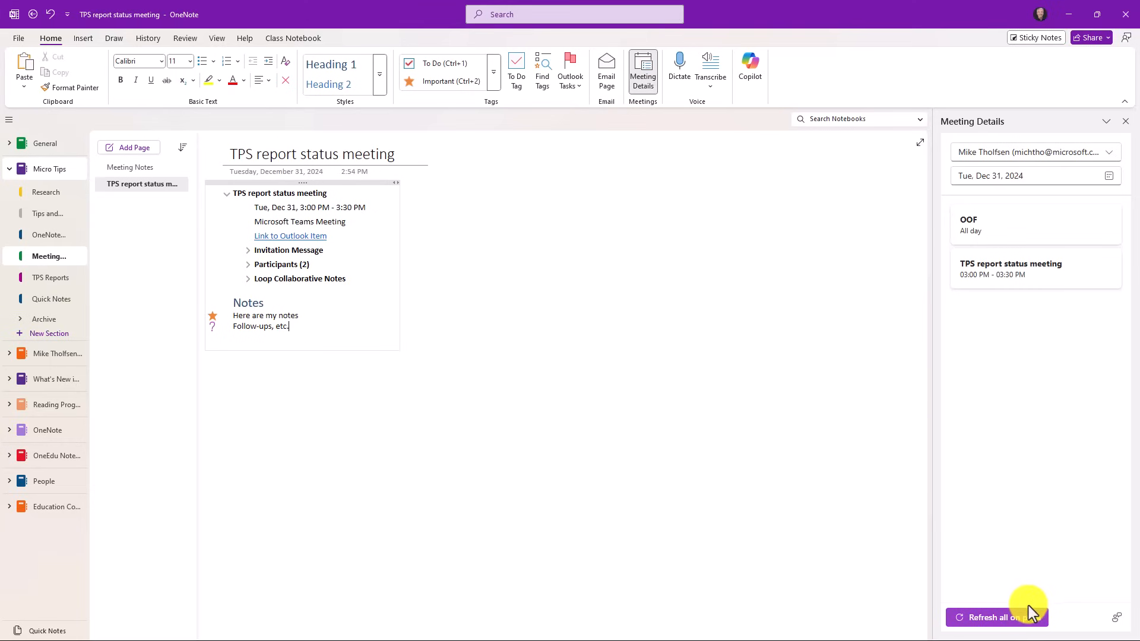
- Refresh all meeting details on the page, replacing the existing ones
left_click(996, 617)
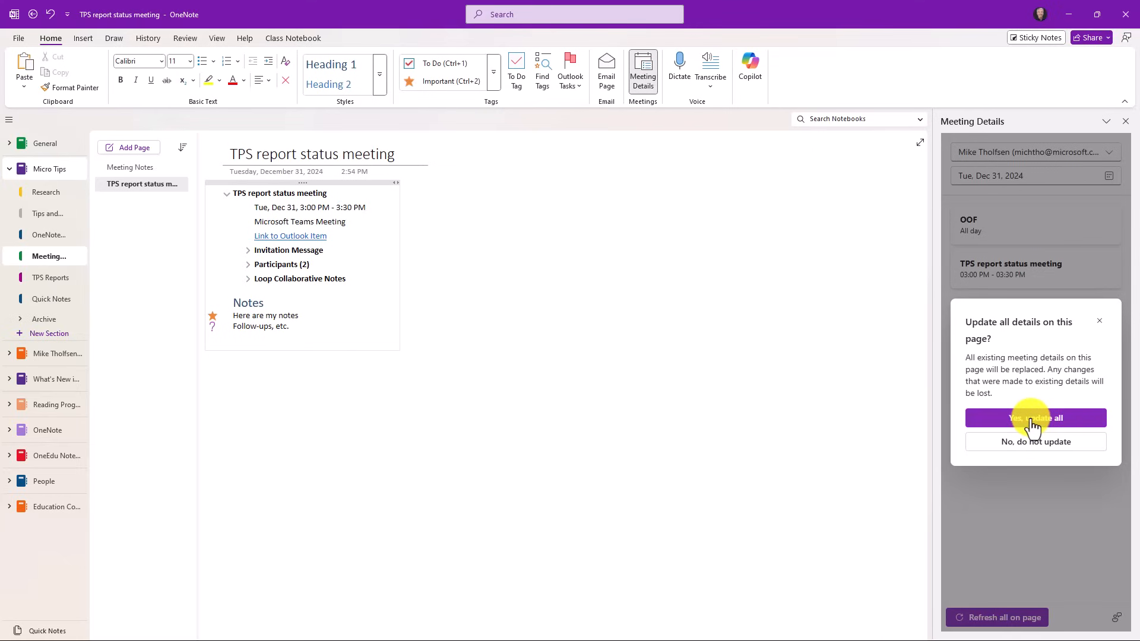
left_click(1036, 418)
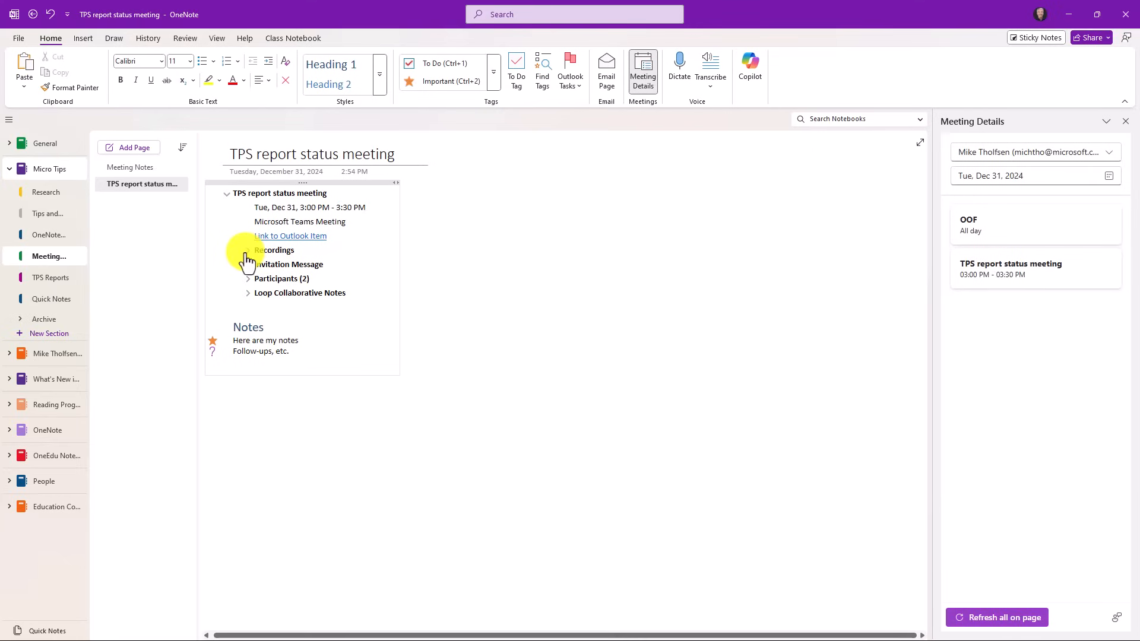
- Expand the Recordings section and dismiss the recording's web page
left_click(247, 250)
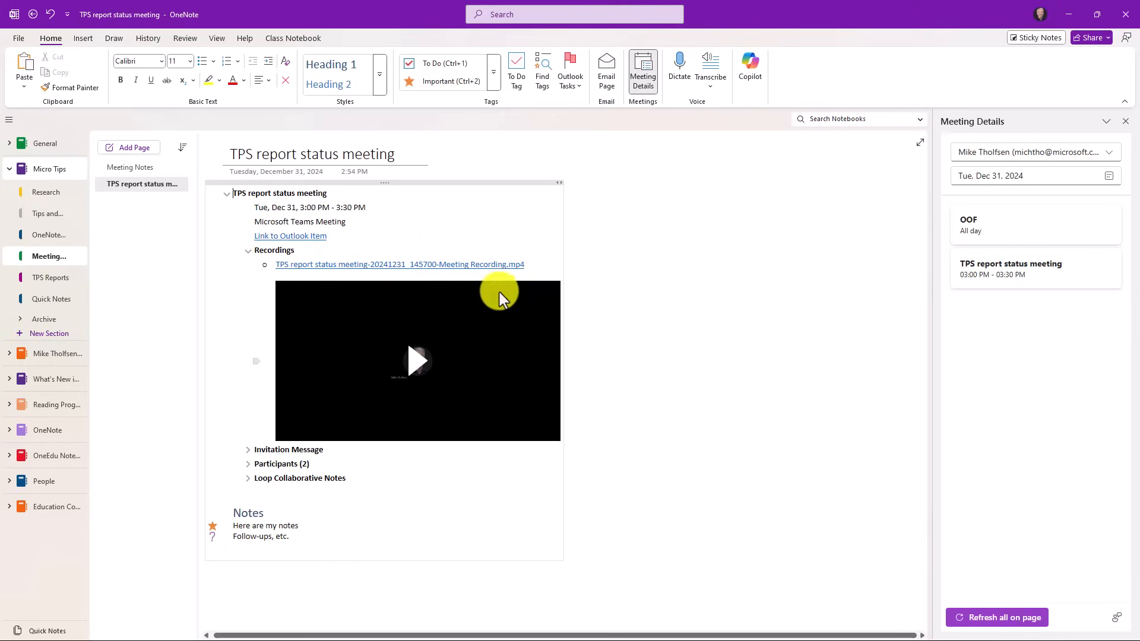
mouse_move(351, 290)
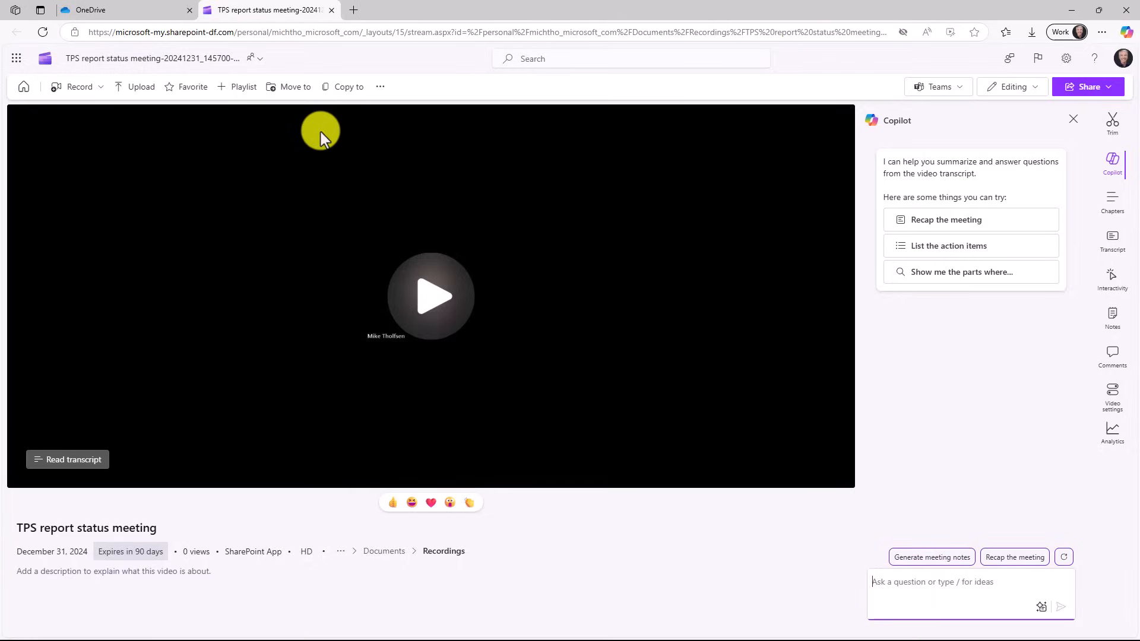
left_click(1111, 237)
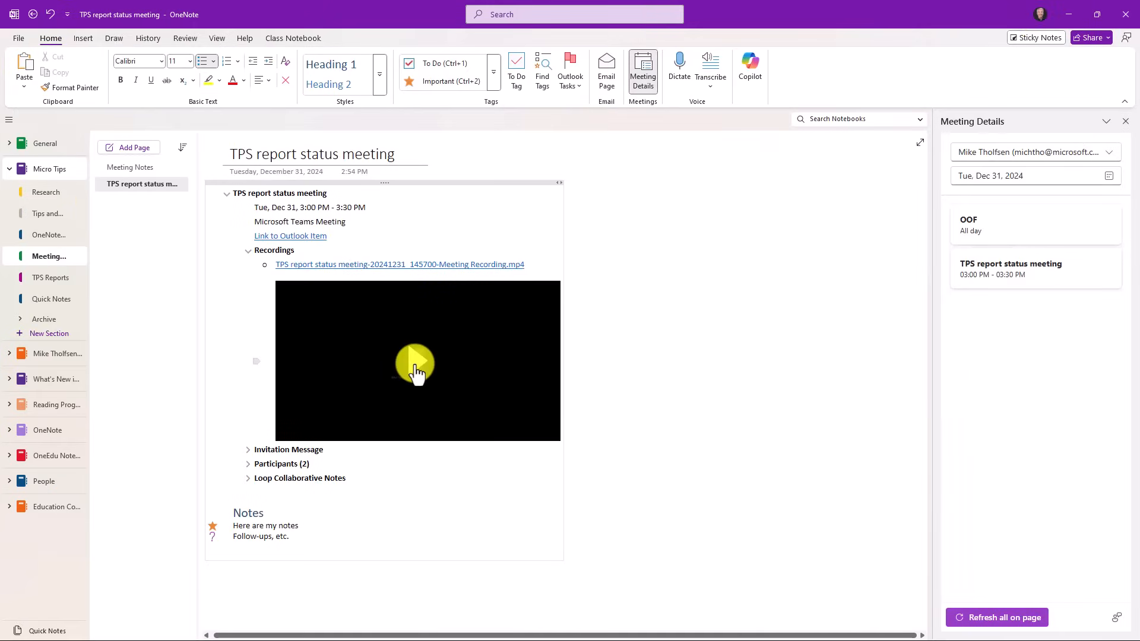
- Play the embedded recording, browse the Loop notes, then go to the Ink eyedropper page
left_click(417, 364)
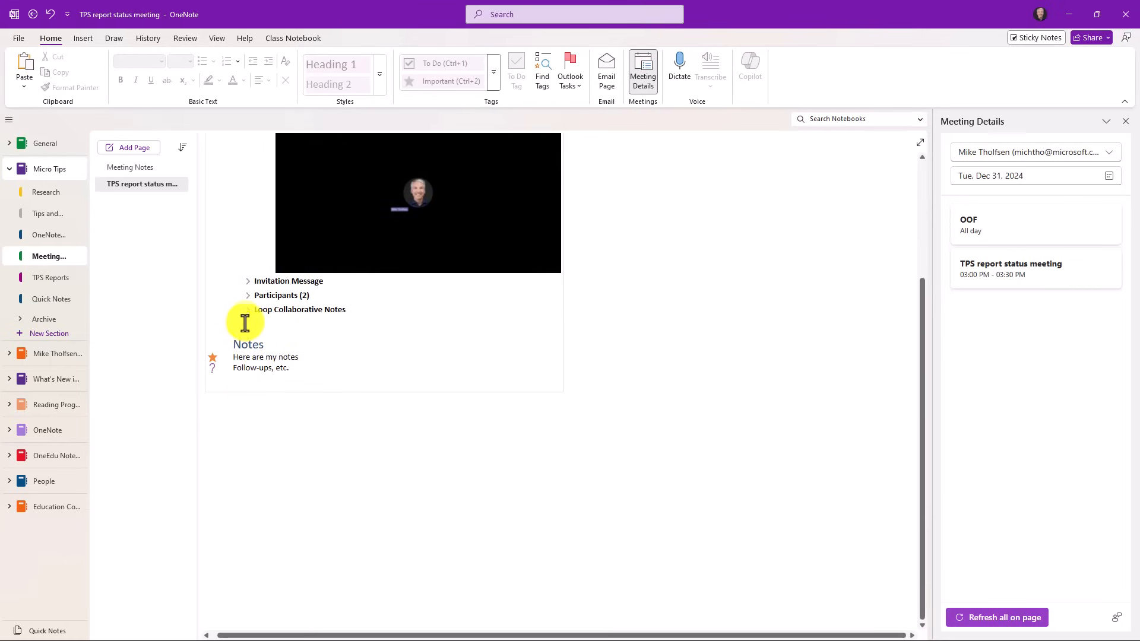
left_click(247, 309)
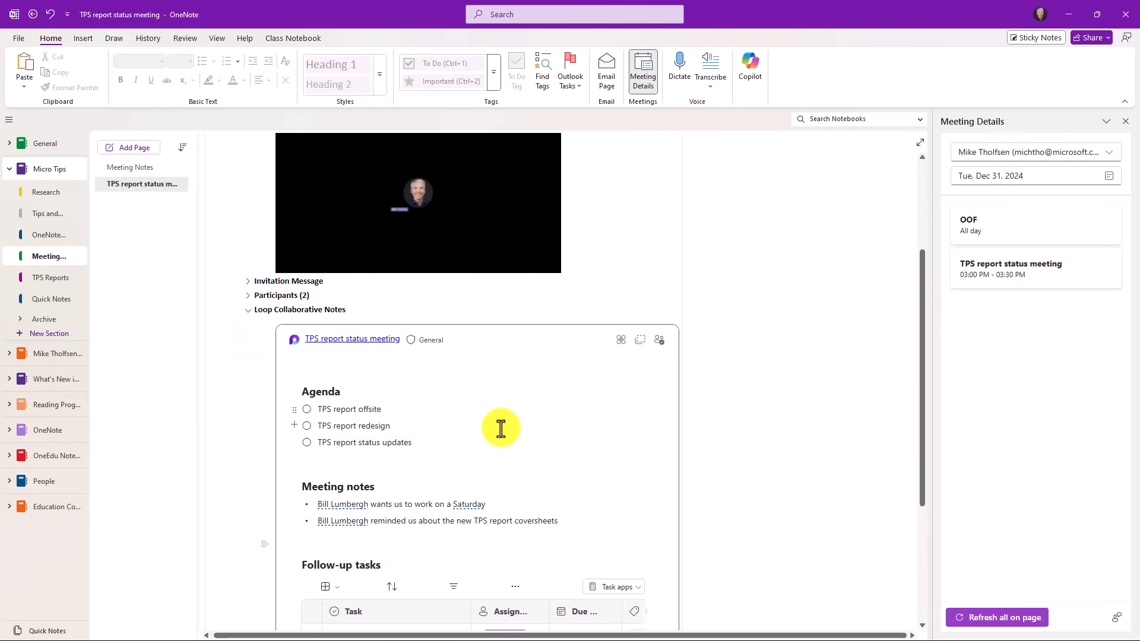
mouse_move(922, 439)
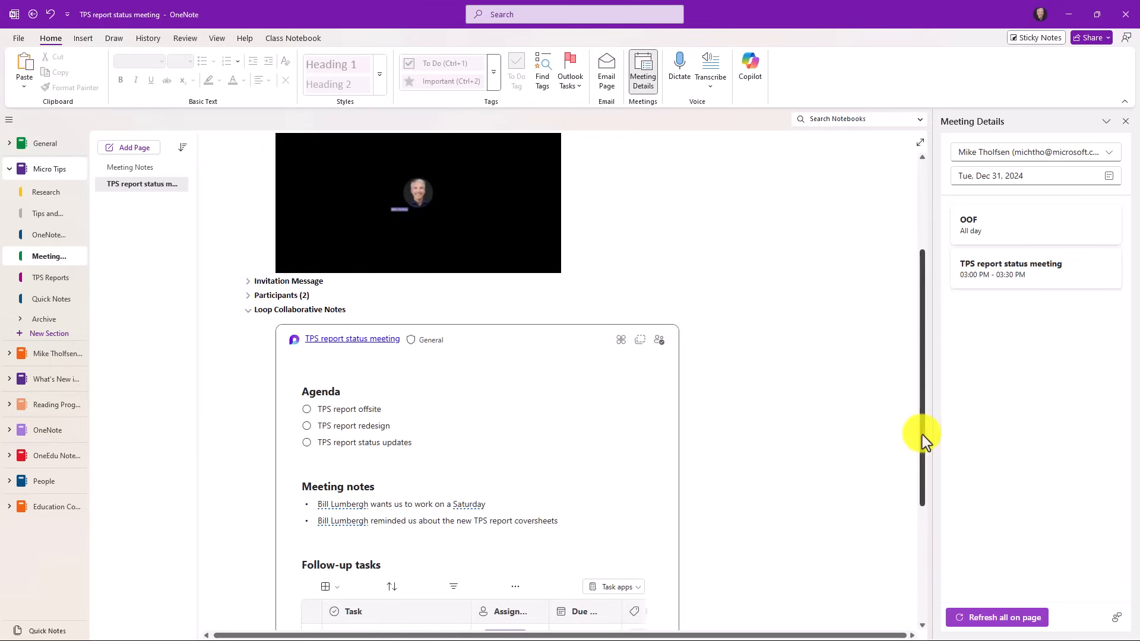
scroll("down", 3)
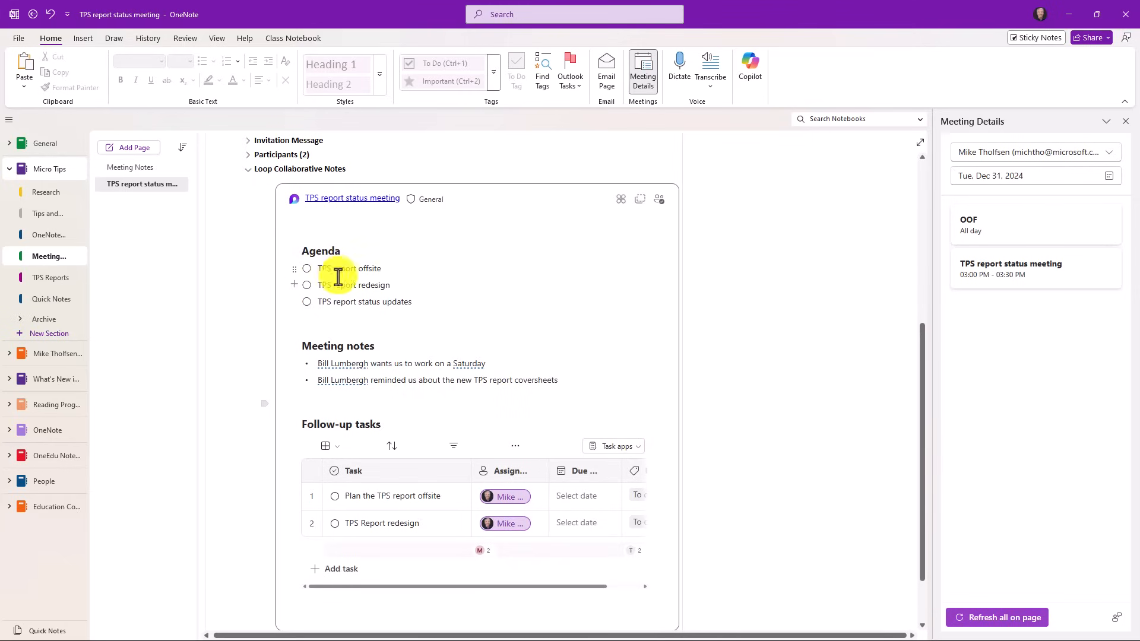
mouse_move(479, 480)
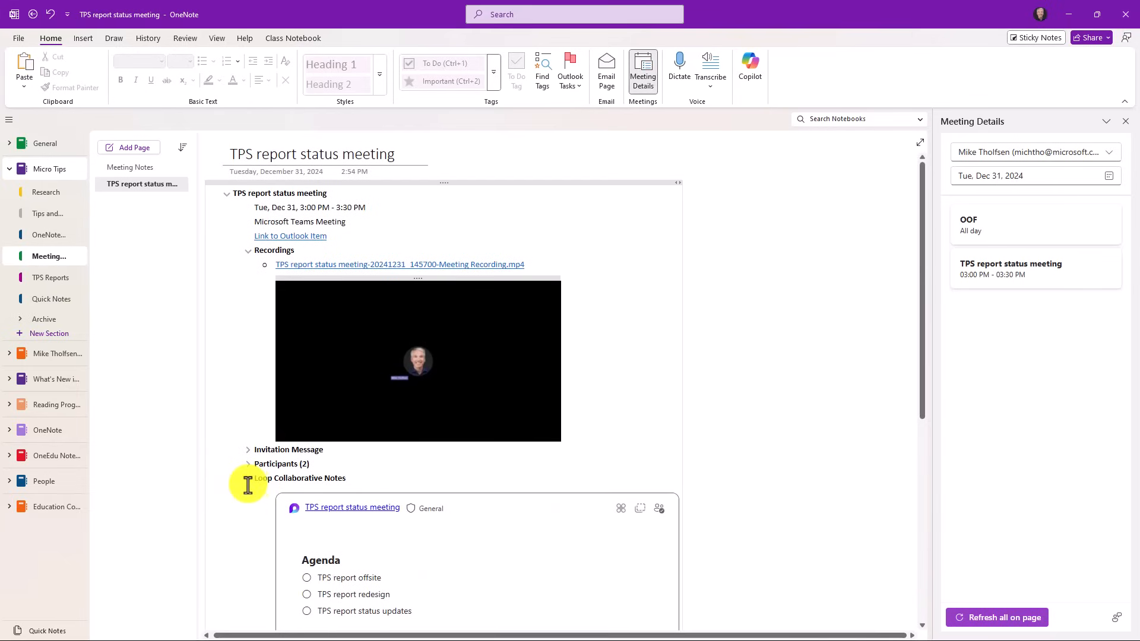
left_click(249, 478)
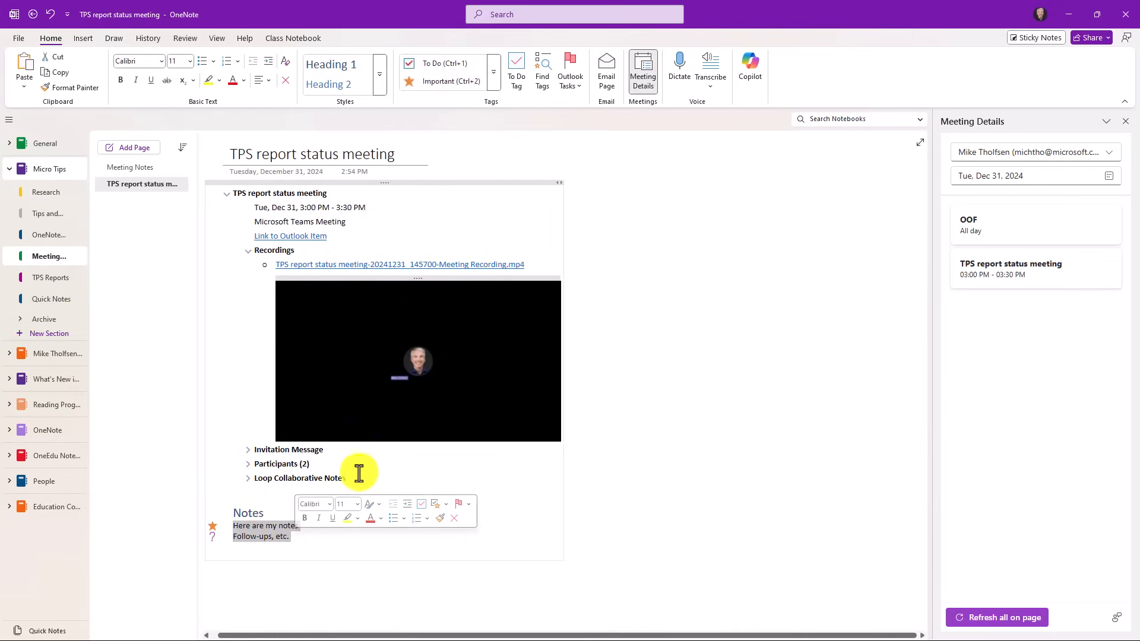
left_click(249, 251)
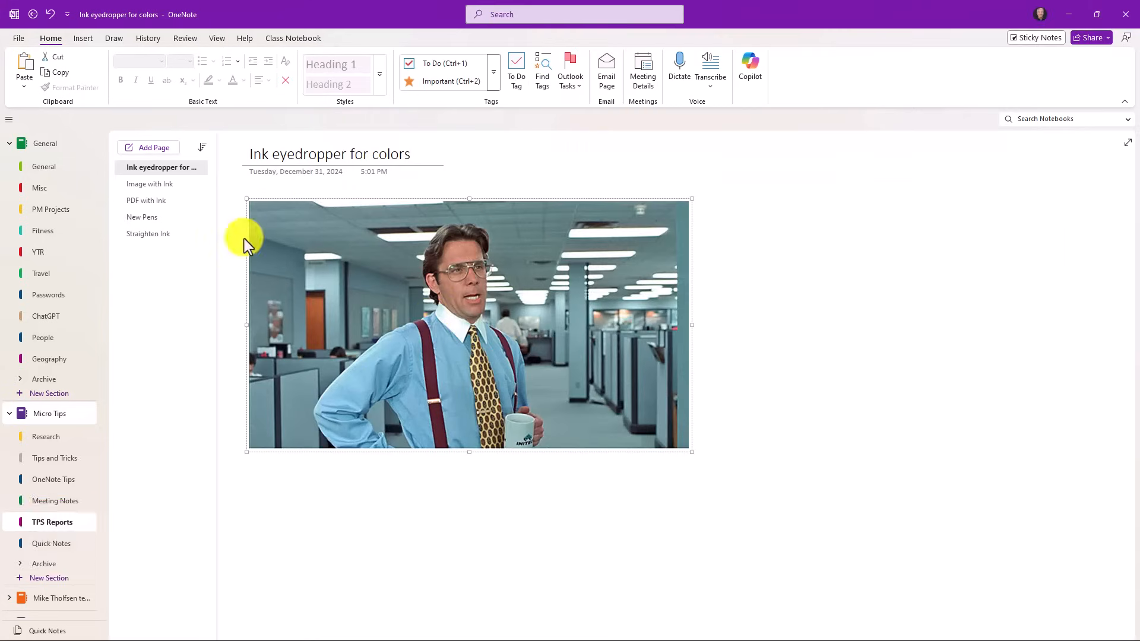
- Sample the shirt's light blue with the pen eyedropper and draw a squiggle beside the photo
left_click(114, 38)
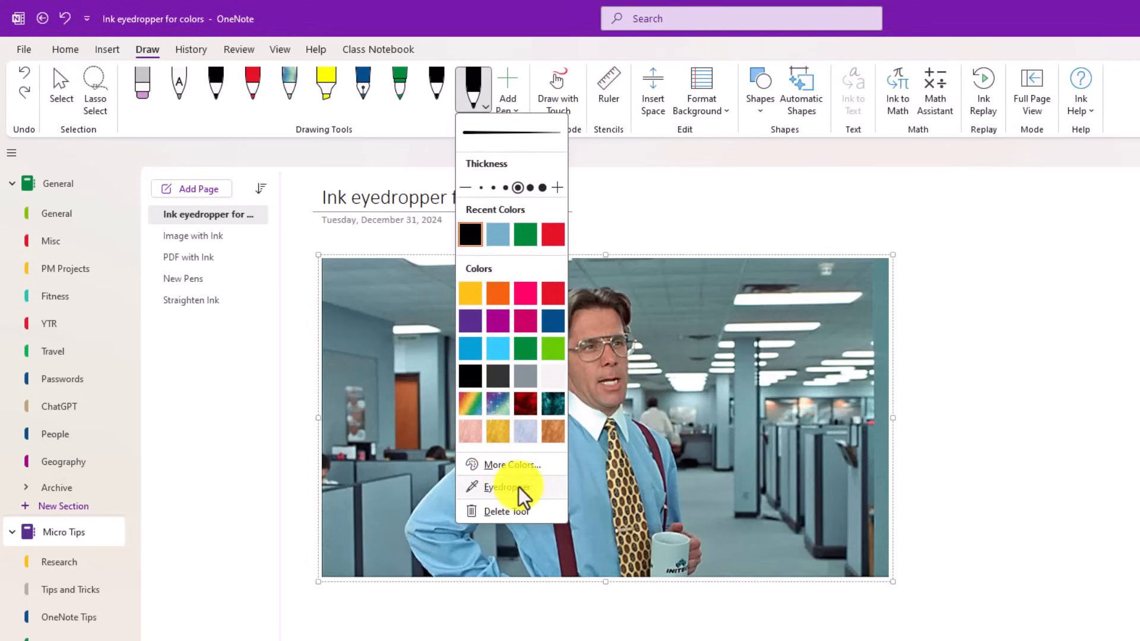
mouse_move(517, 492)
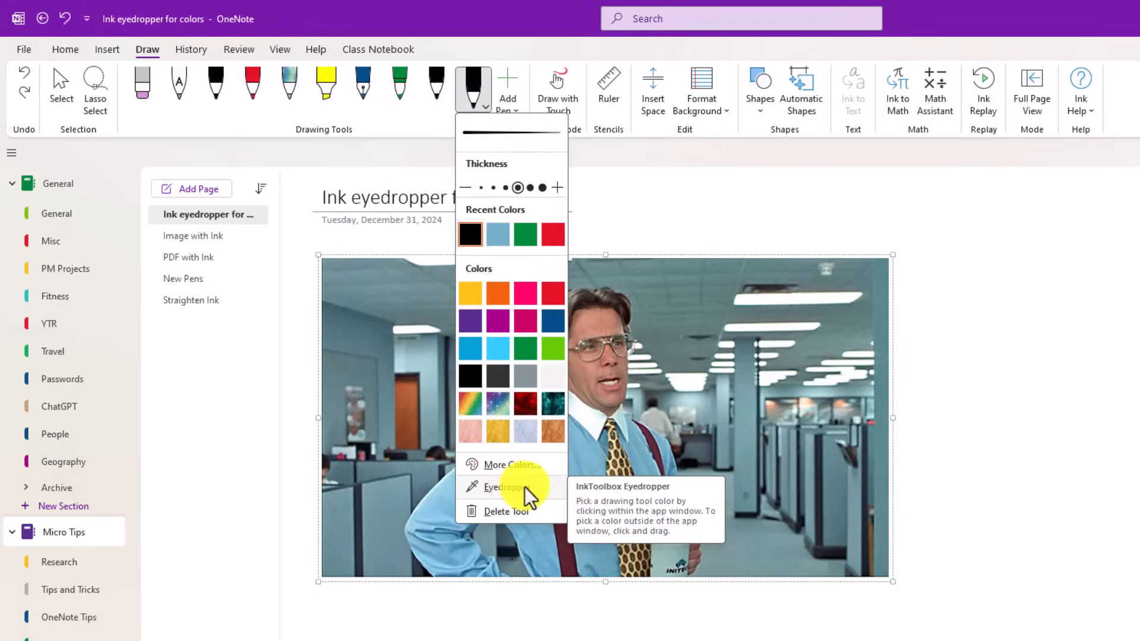
left_click(504, 487)
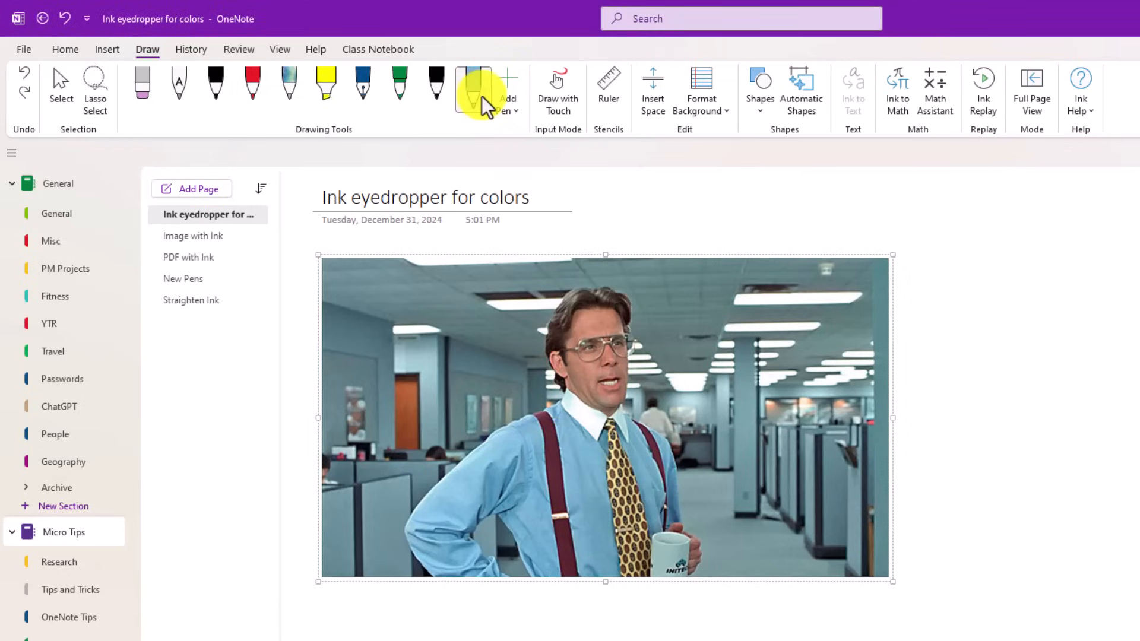
left_click(481, 89)
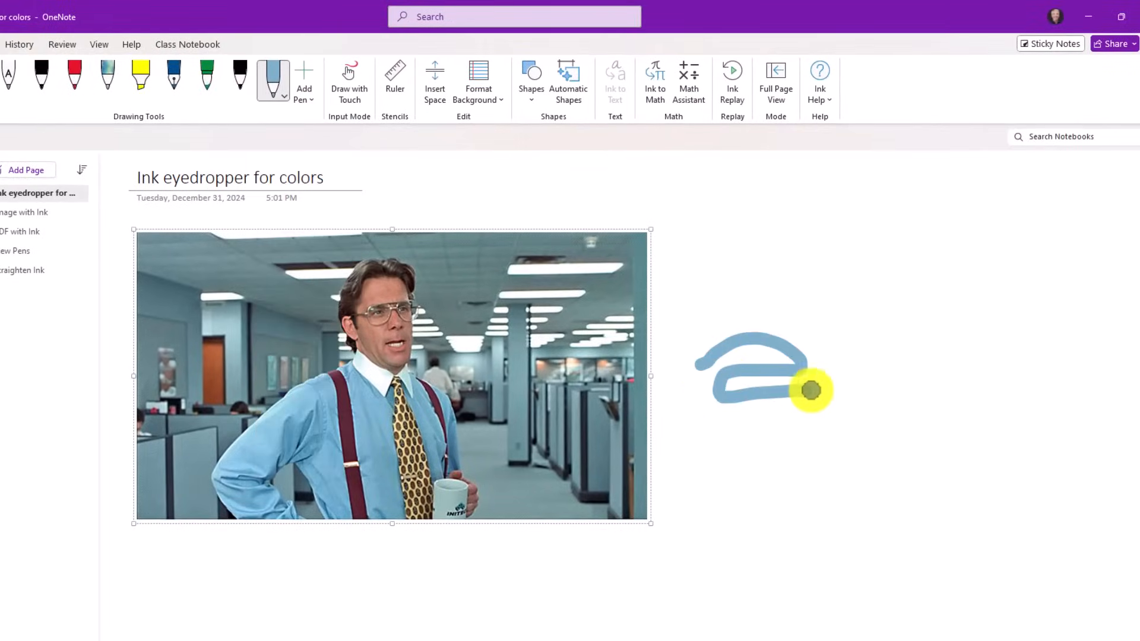
left_click_drag(811, 391, 740, 526)
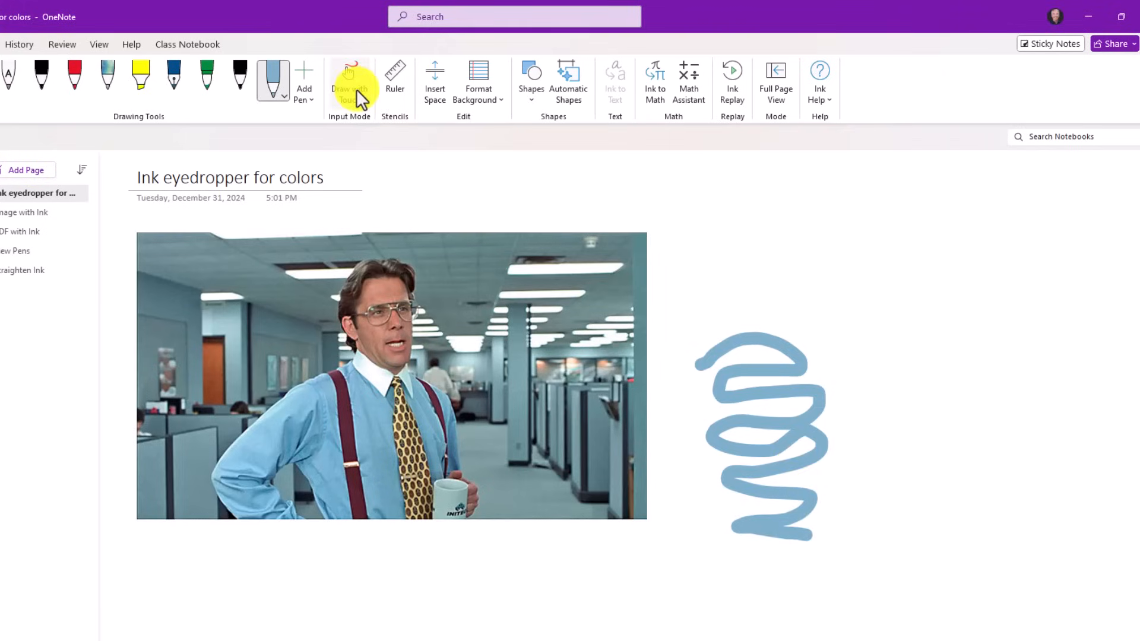
mouse_move(451, 33)
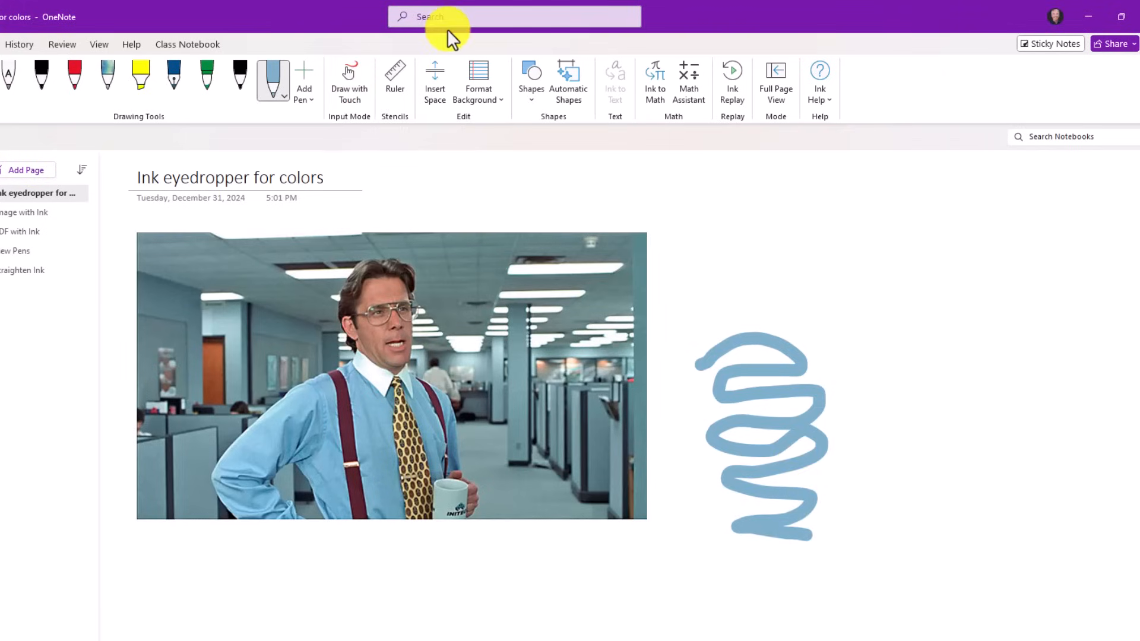
left_click(147, 199)
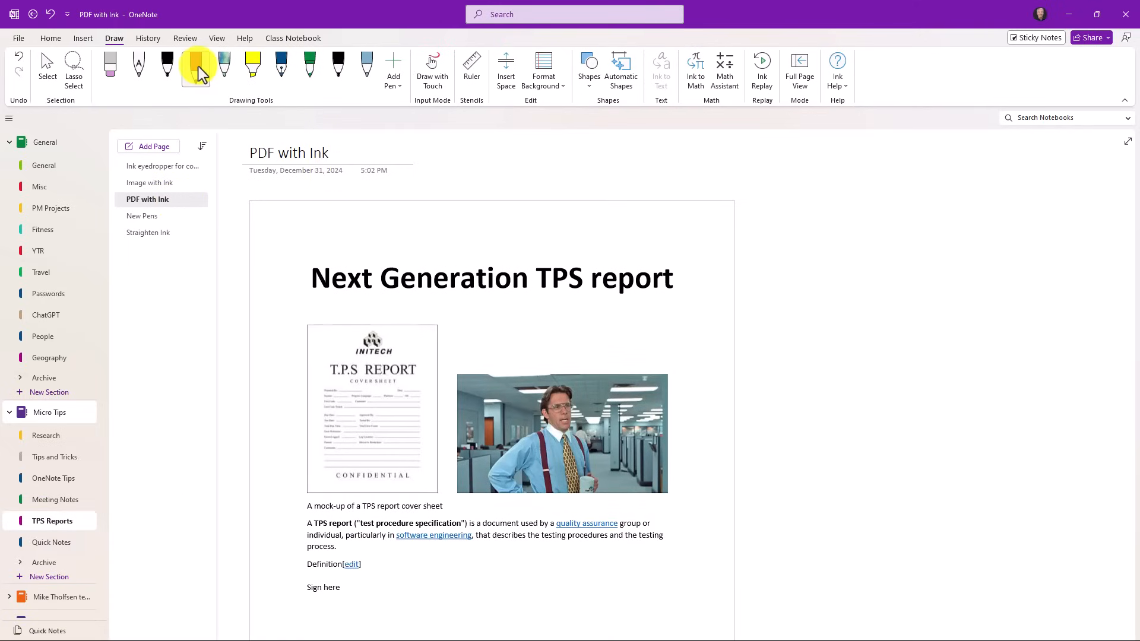
- Draw a red ink loop around the office photo on the printout
left_click(194, 64)
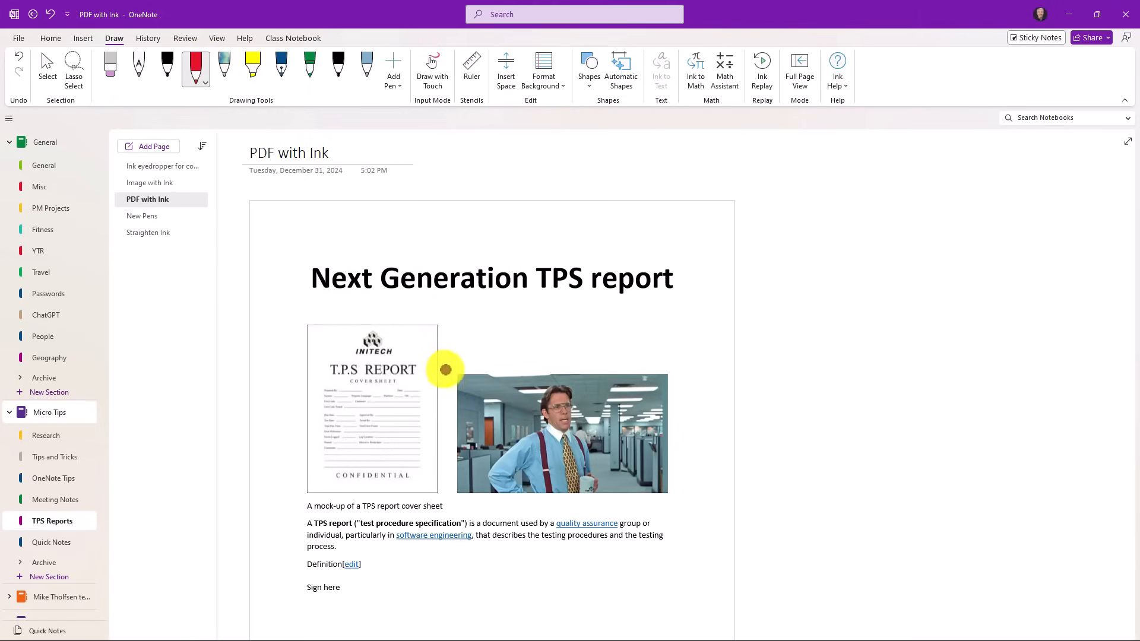
left_click_drag(446, 369, 674, 463)
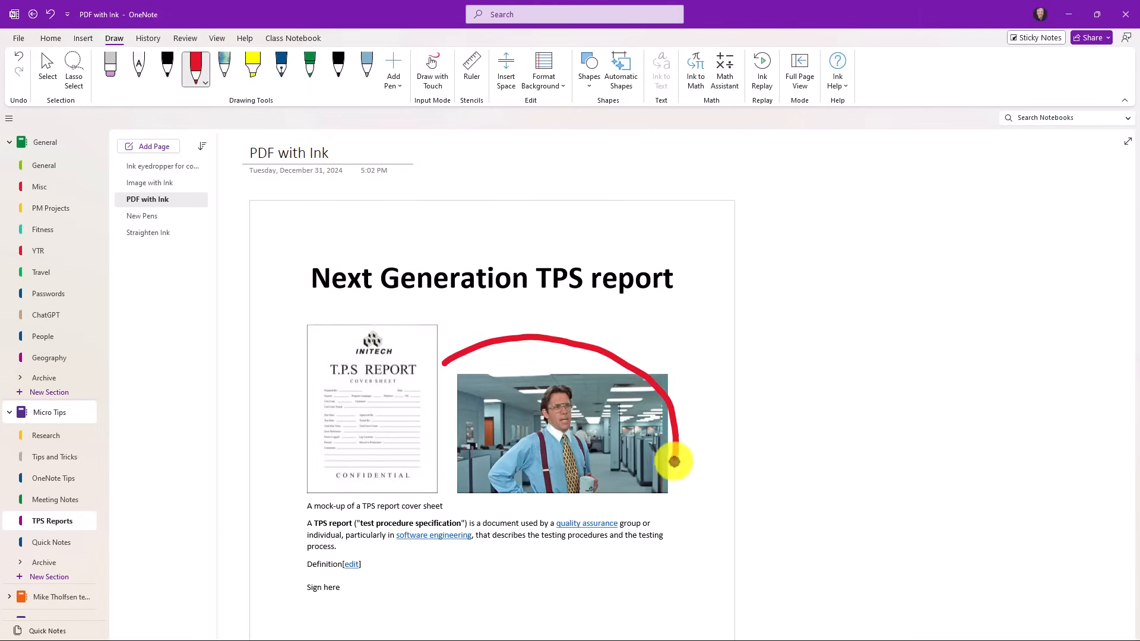
left_click_drag(672, 462, 451, 355)
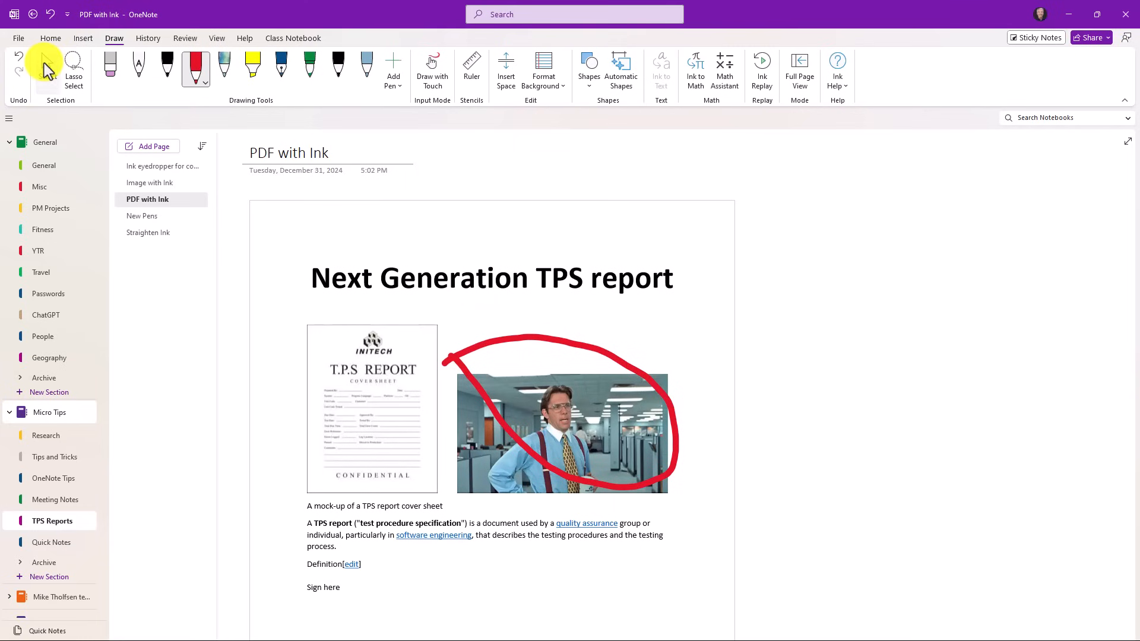
- Move and shrink the printout so its red ink travels and scales with it
left_click(48, 69)
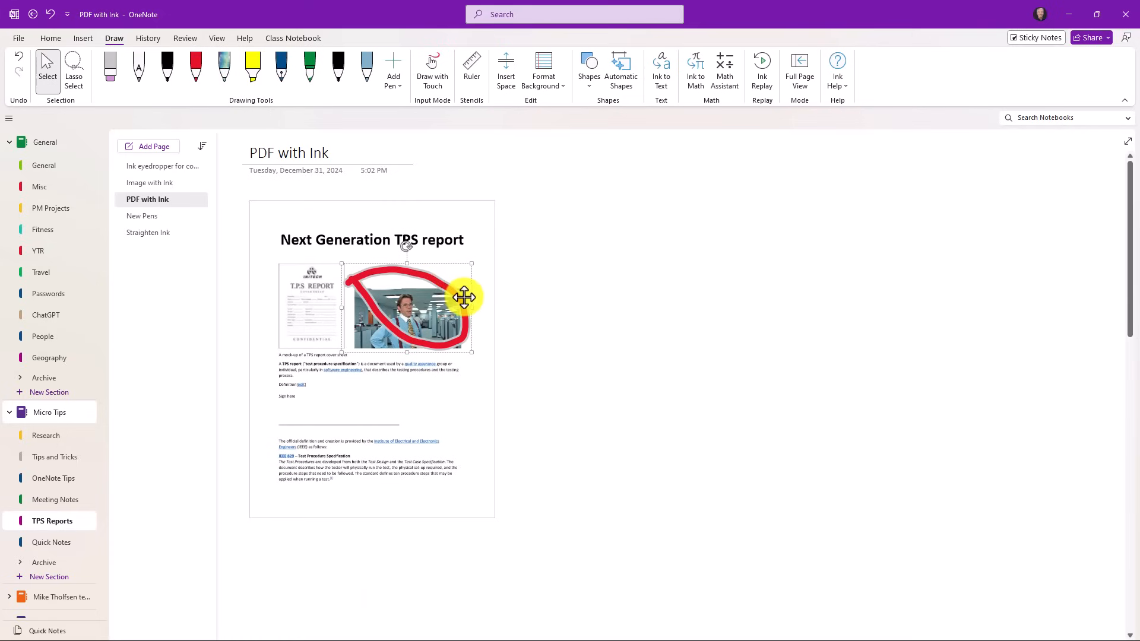
left_click_drag(464, 297, 624, 292)
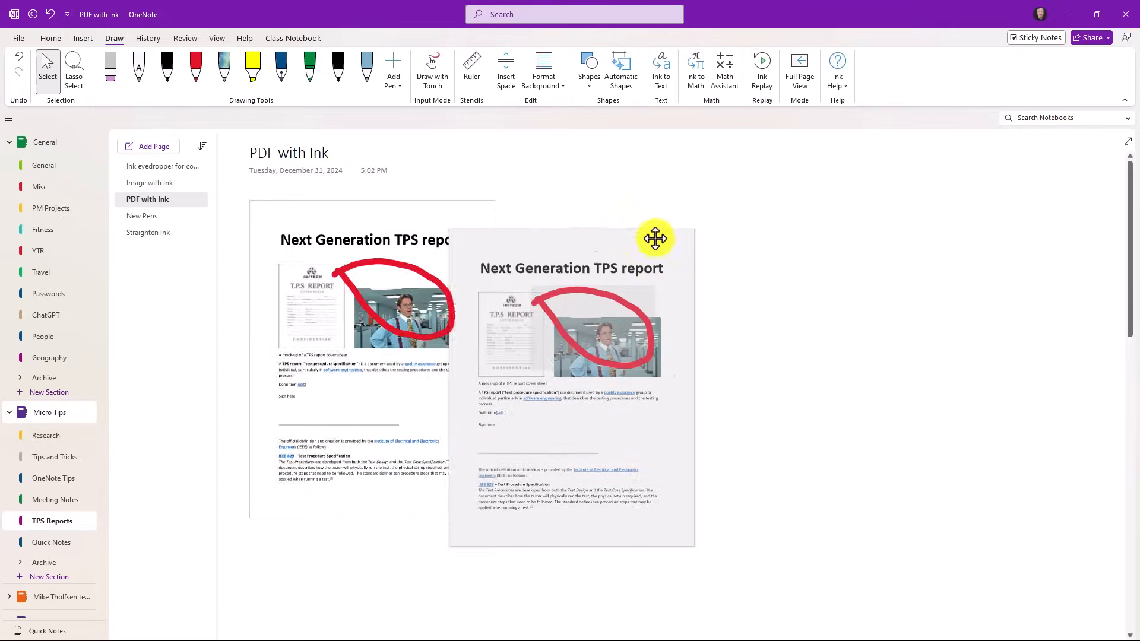
left_click_drag(654, 238, 709, 371)
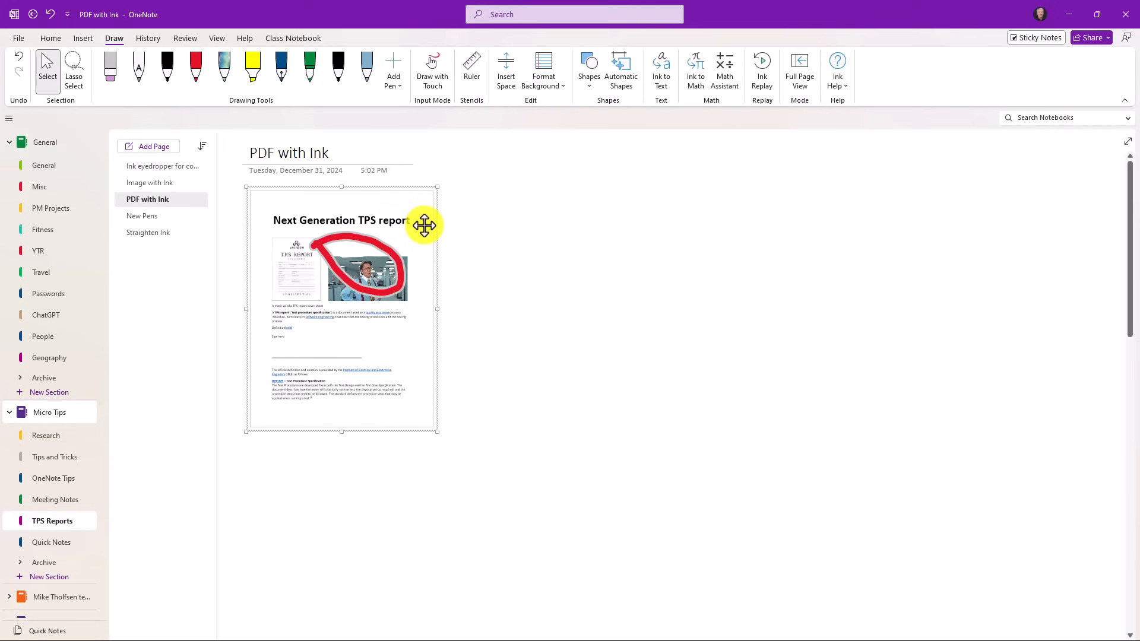
left_click(83, 38)
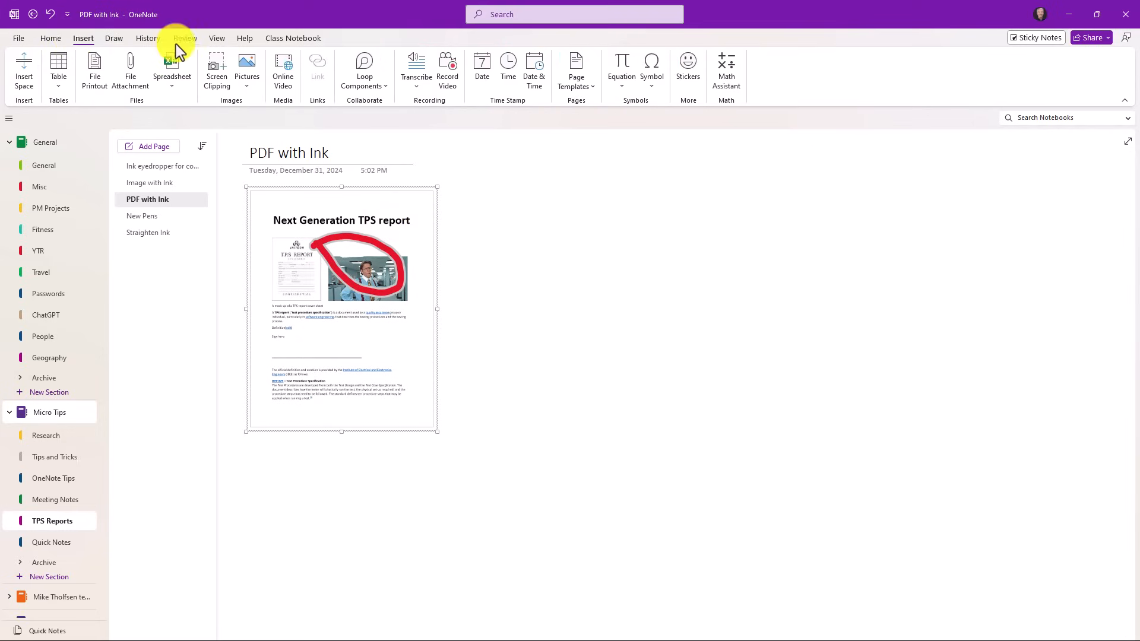
left_click(150, 183)
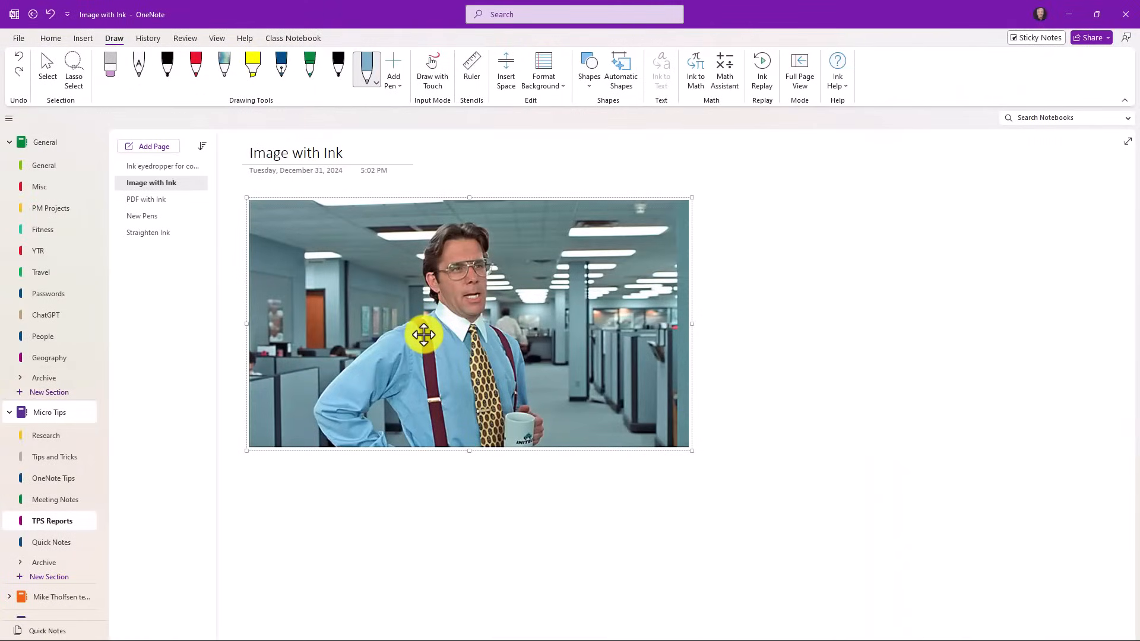
mouse_move(271, 124)
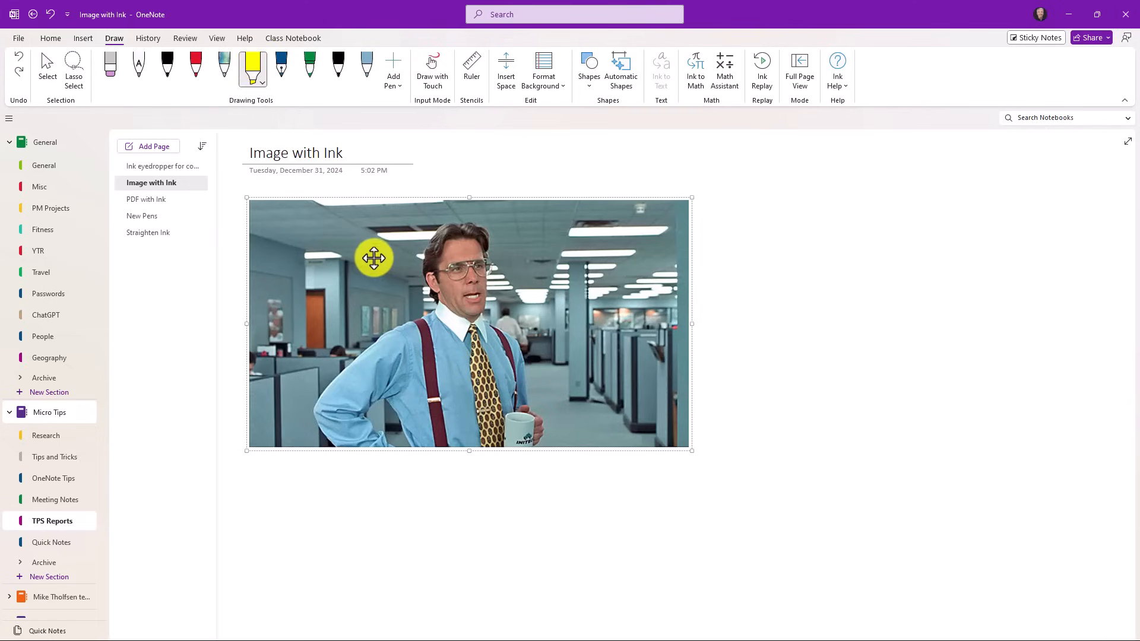
- Highlight across the office photo in yellow, then move on to the New Pens page
left_click_drag(374, 257, 618, 349)
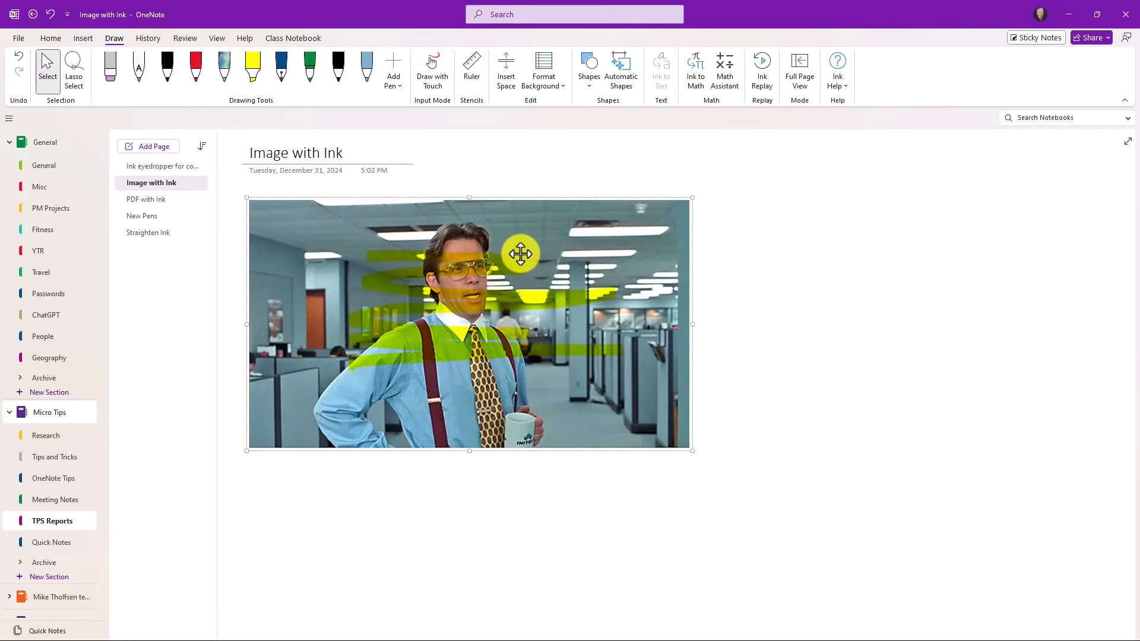
left_click(143, 215)
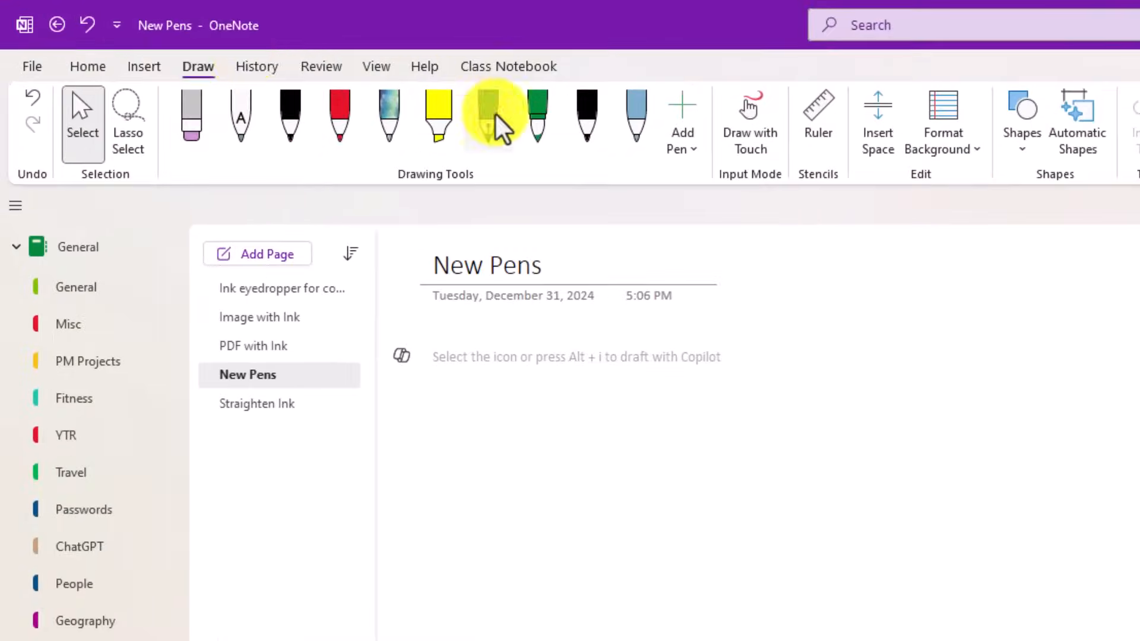
mouse_move(493, 116)
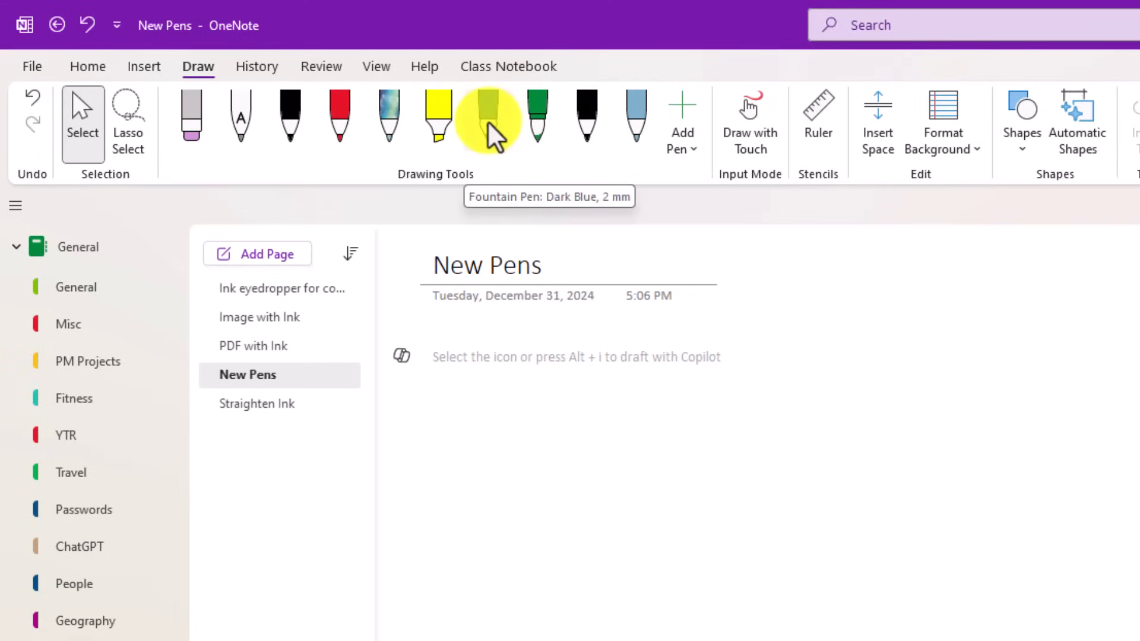
- Sign the page with the dark blue fountain pen
left_click(487, 113)
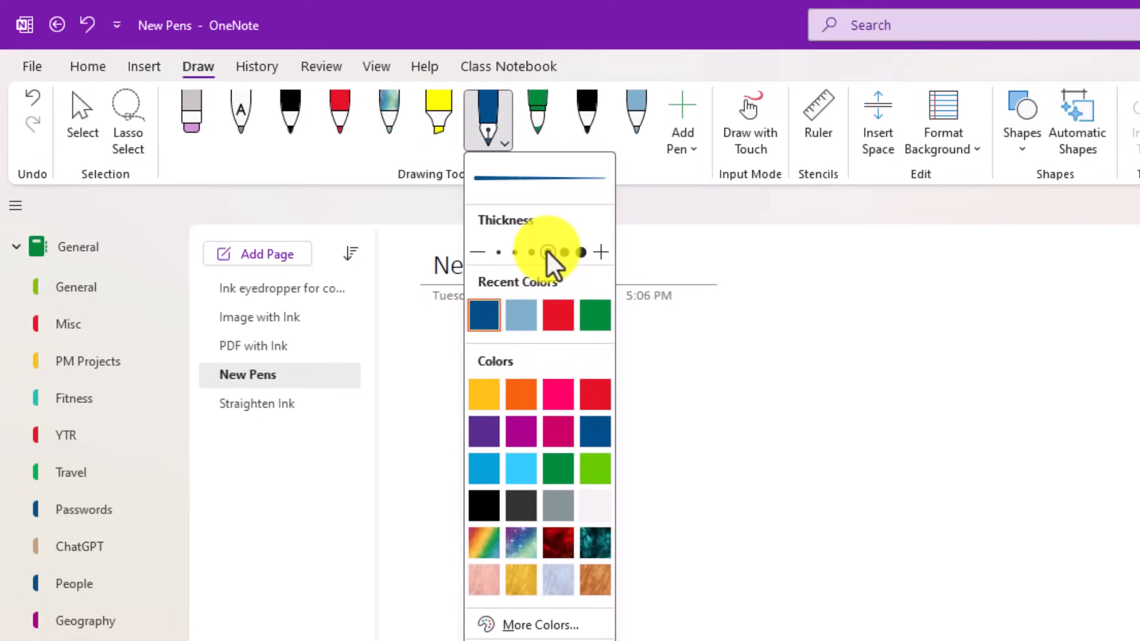
left_click_drag(426, 433, 562, 377)
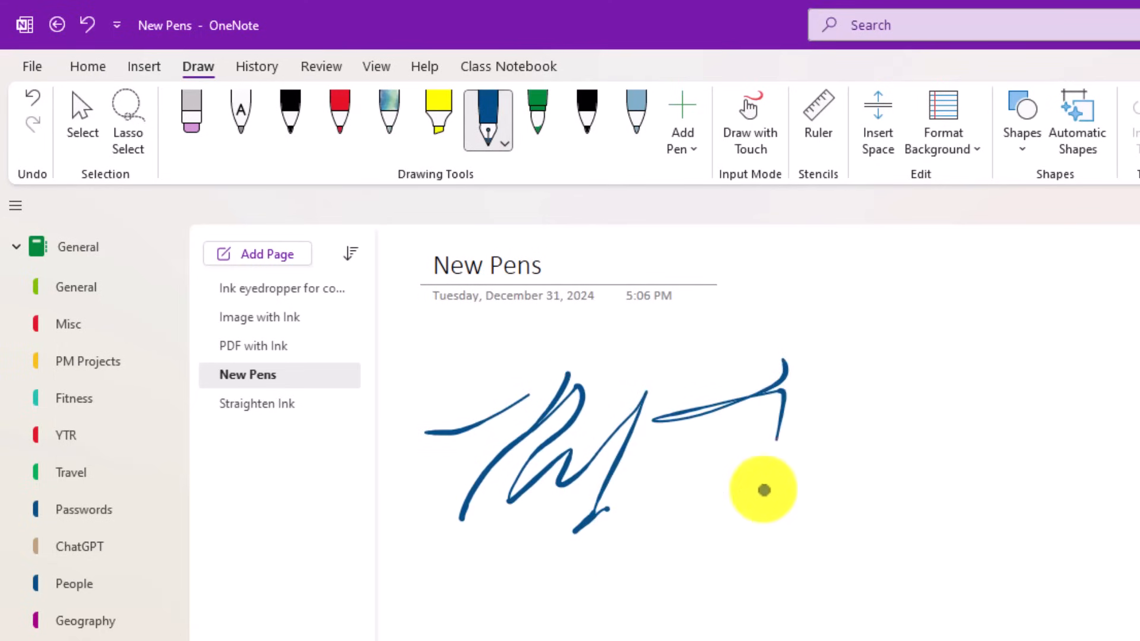
left_click_drag(763, 491, 857, 503)
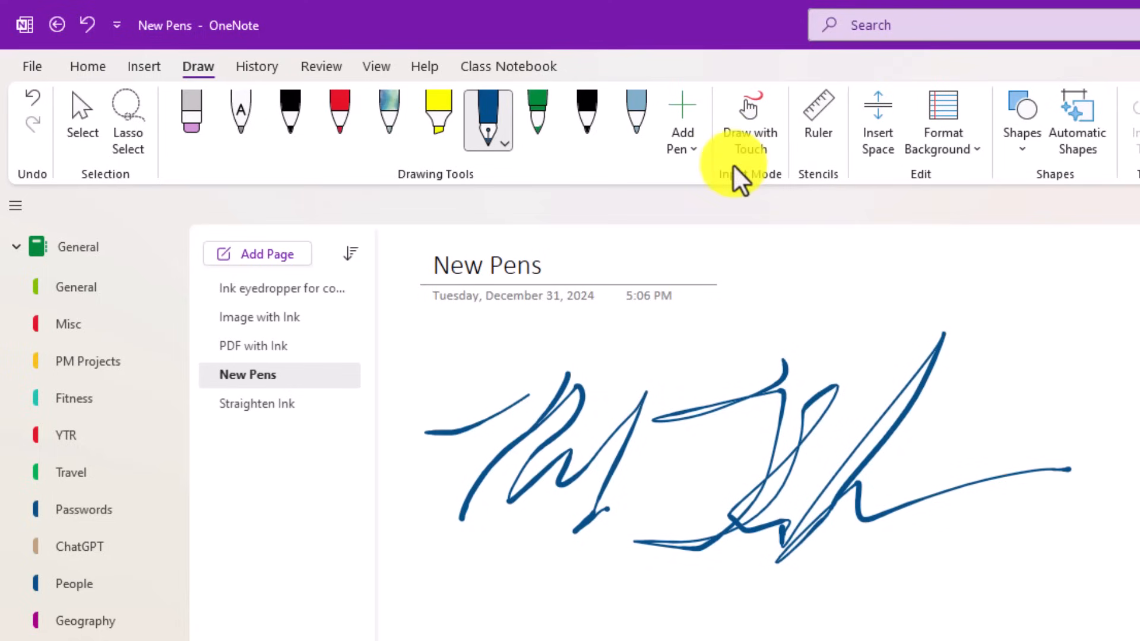
mouse_move(534, 124)
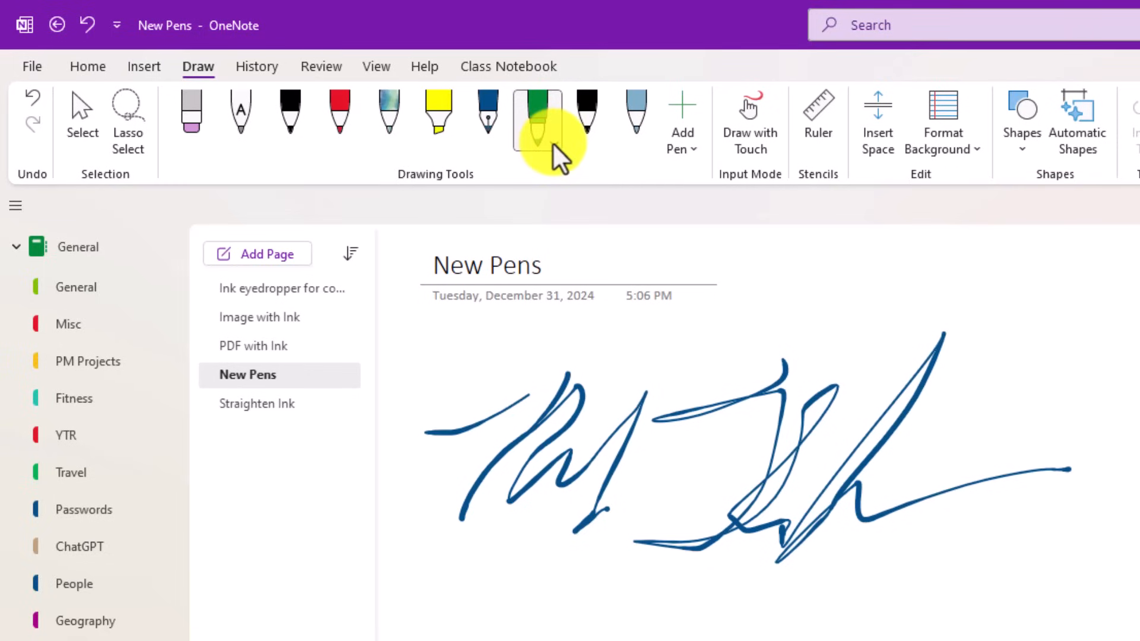
- Write 'Brush' with the green brush pen, then move to the Straighten Ink page
left_click(536, 113)
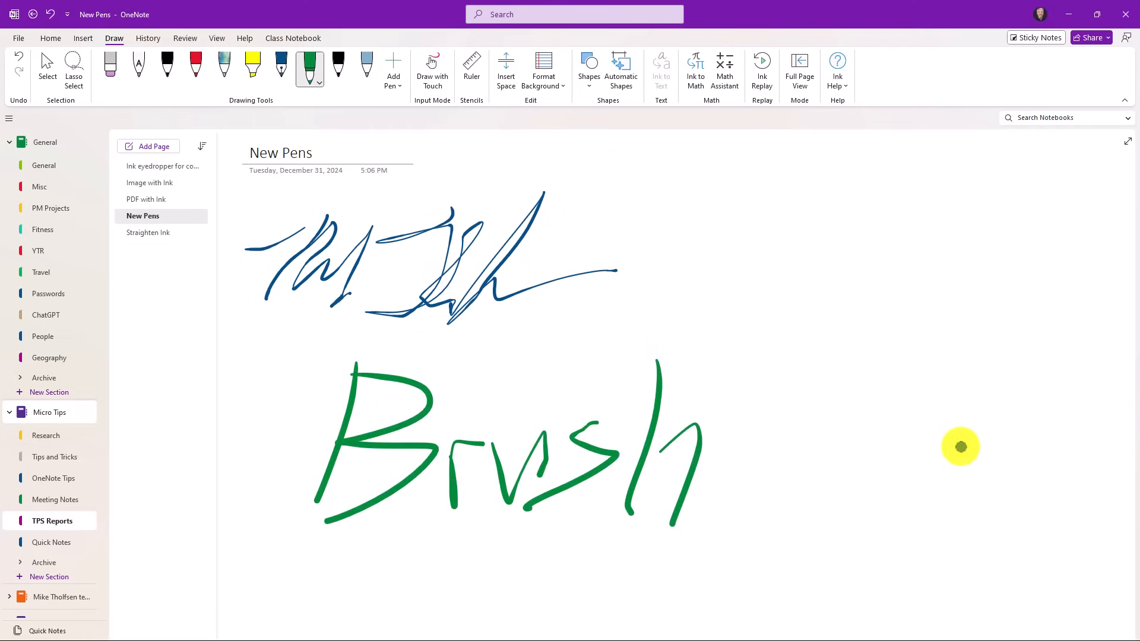
mouse_move(399, 119)
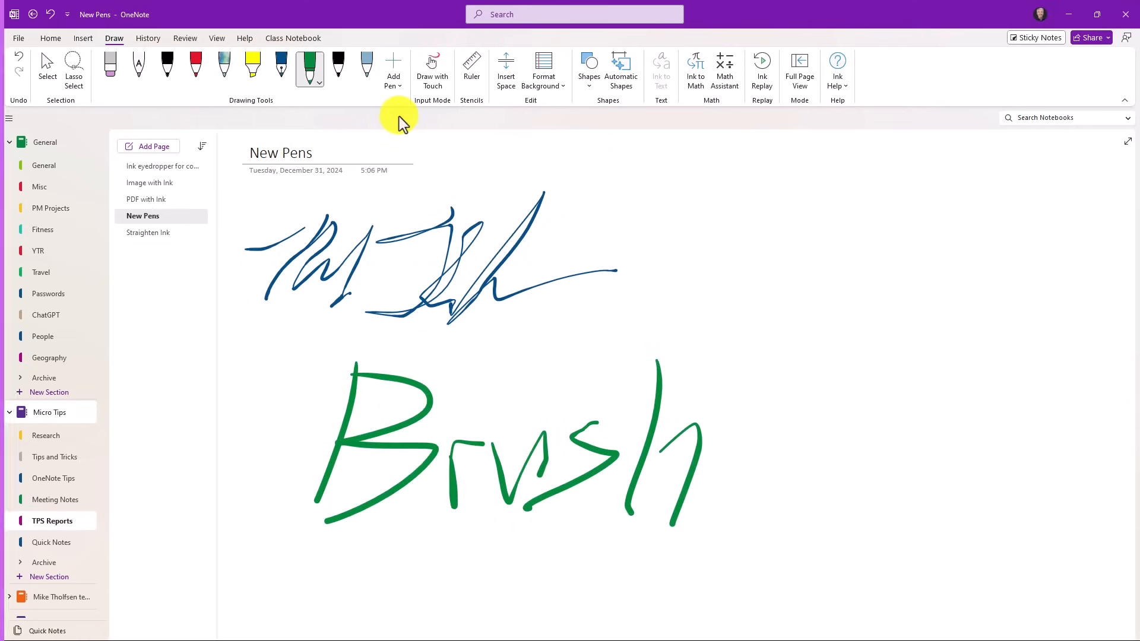
left_click(150, 233)
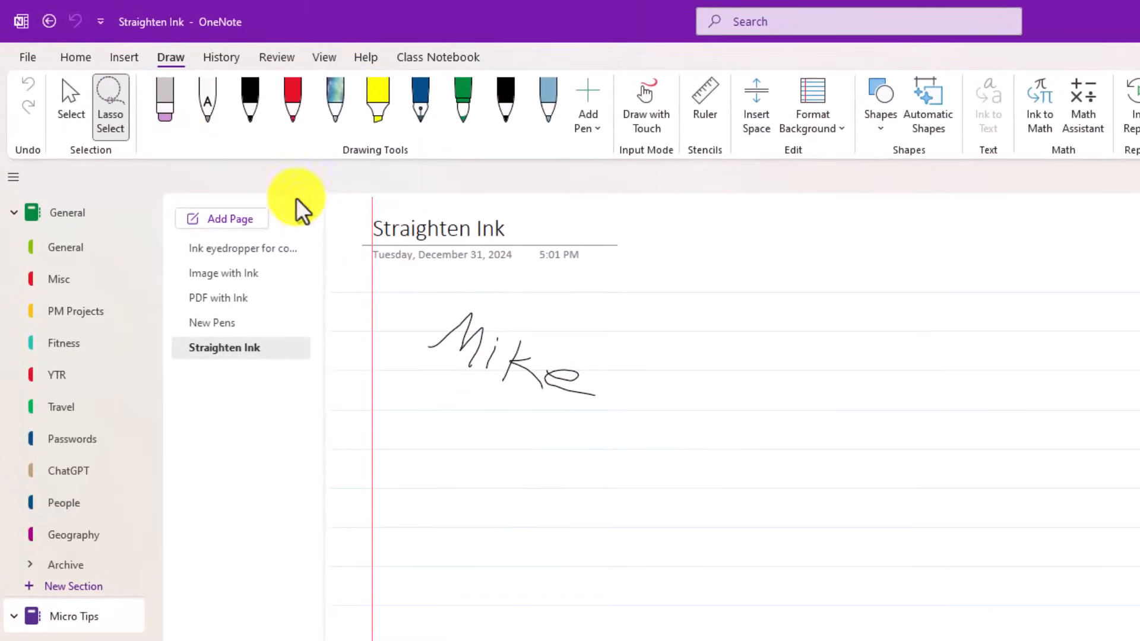
- Lasso the slanted handwritten 'Mike' and straighten it to sit level on the line
left_click_drag(421, 291, 480, 436)
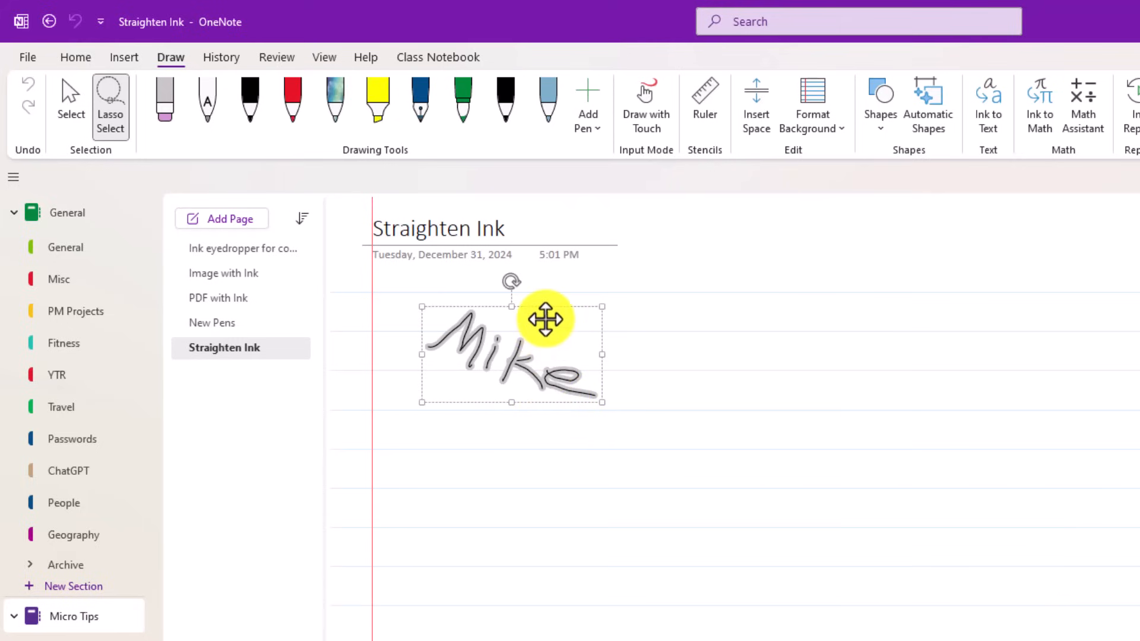
right_click(545, 320)
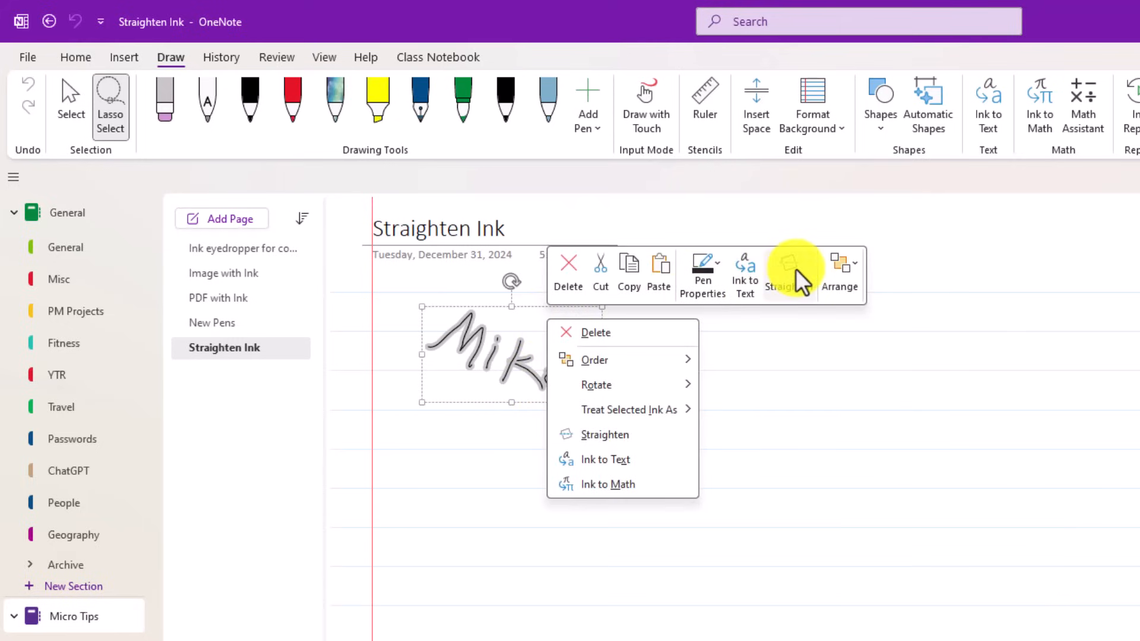
left_click(605, 435)
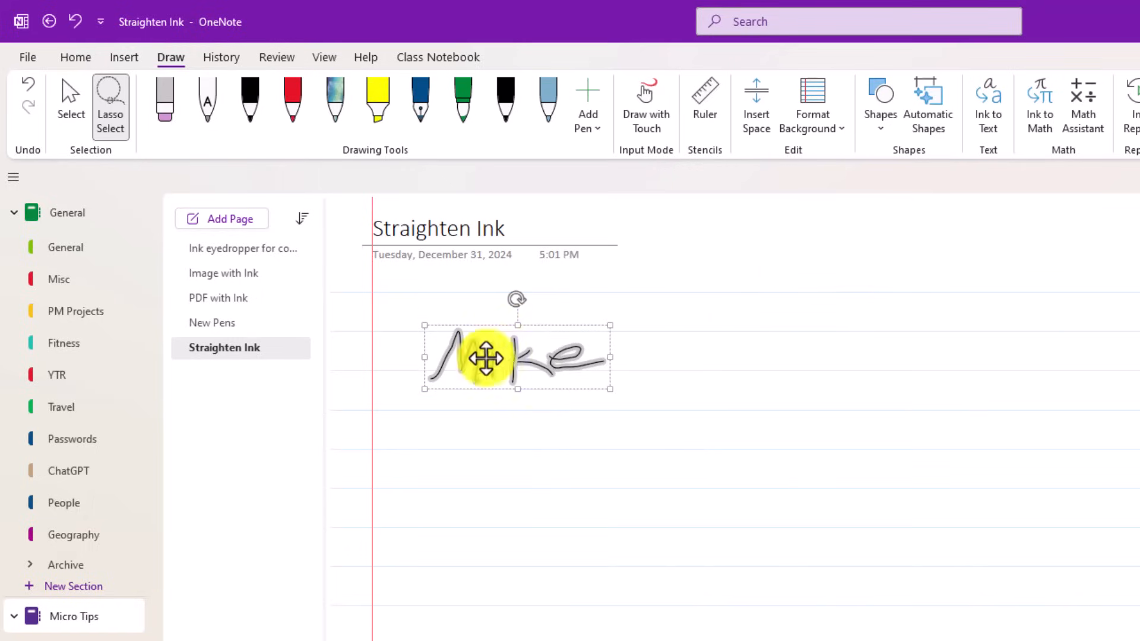